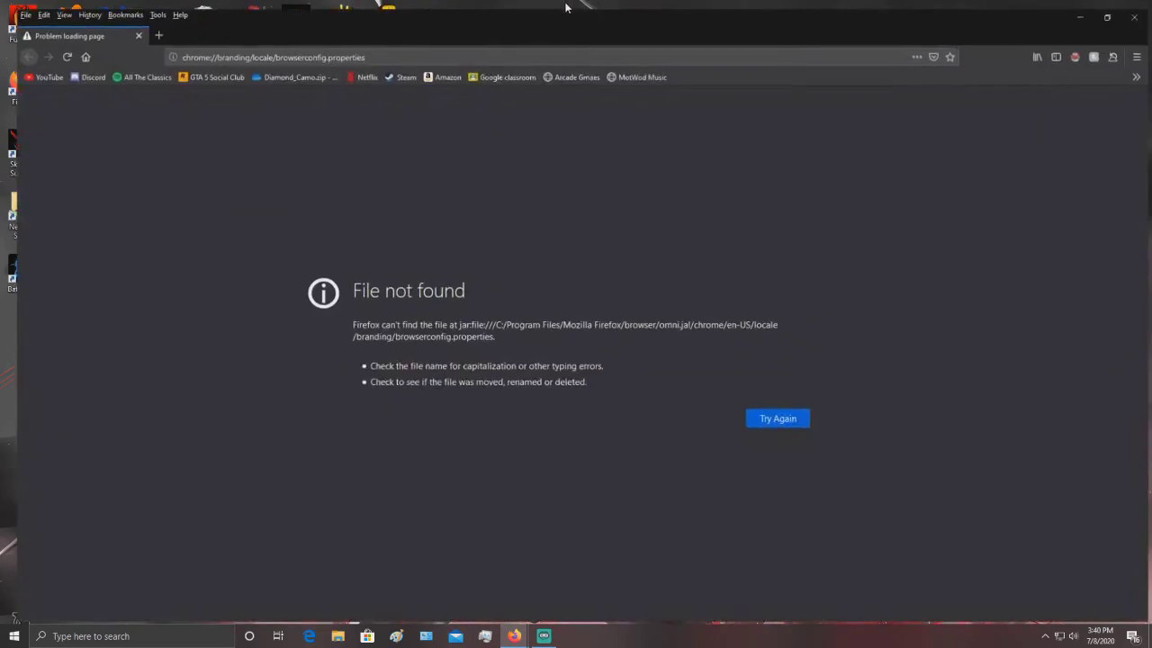
Search Google for 1080p PNG wallpapers and scroll the image results to the Razer wallpaper.
click(270, 49)
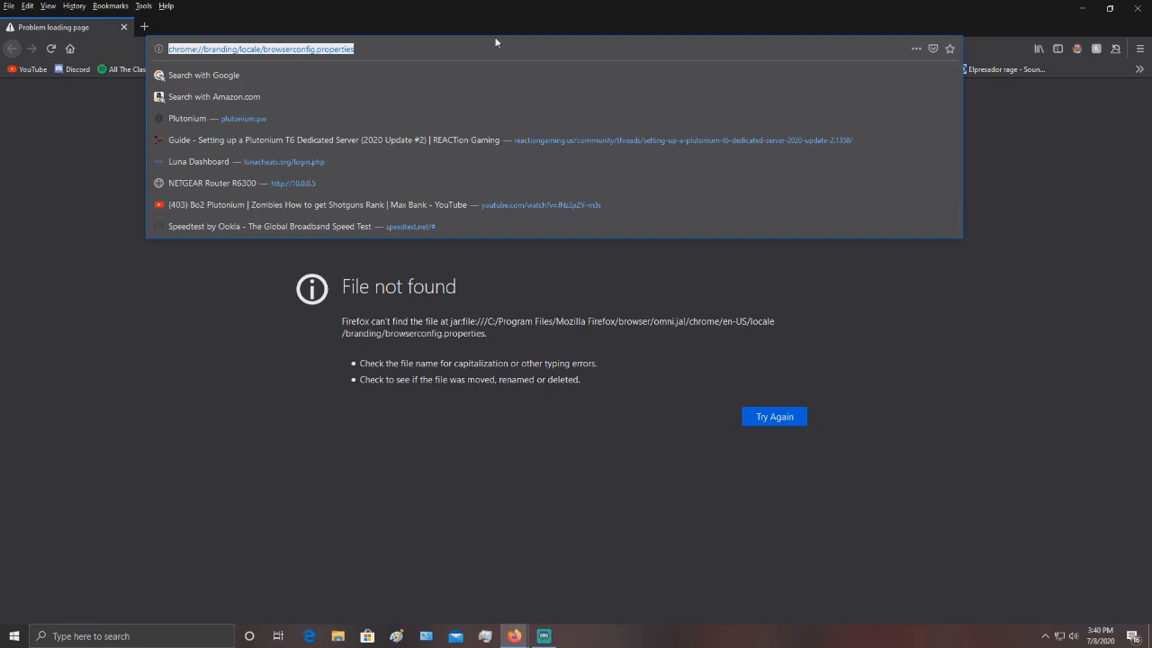
text(1080p)
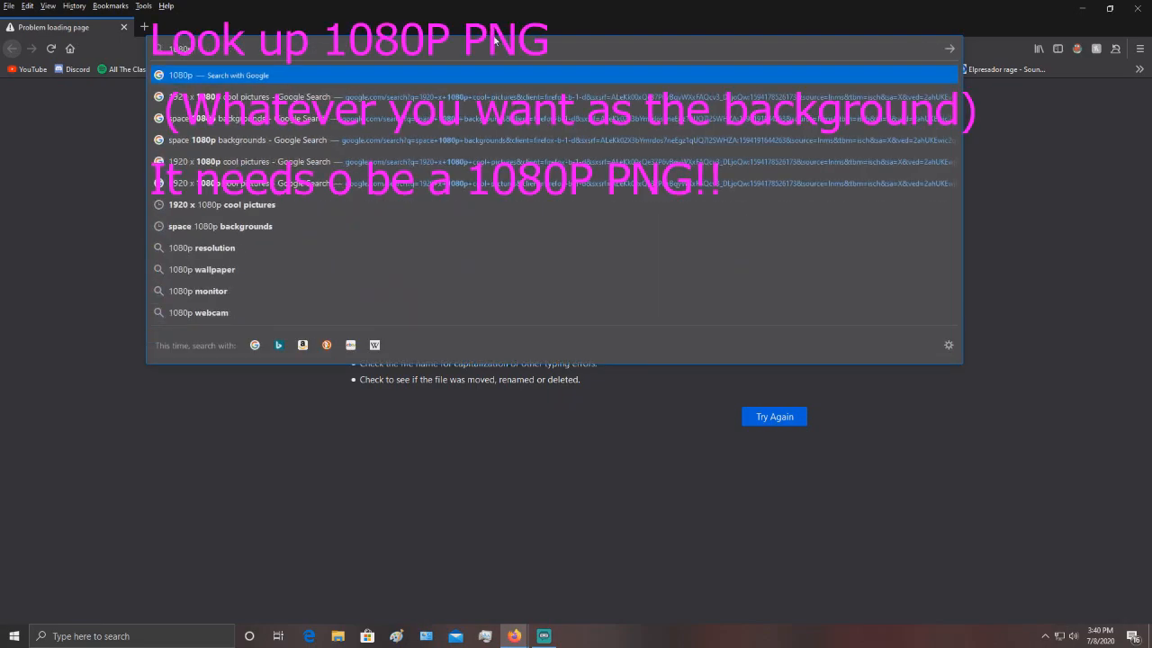
click(168, 137)
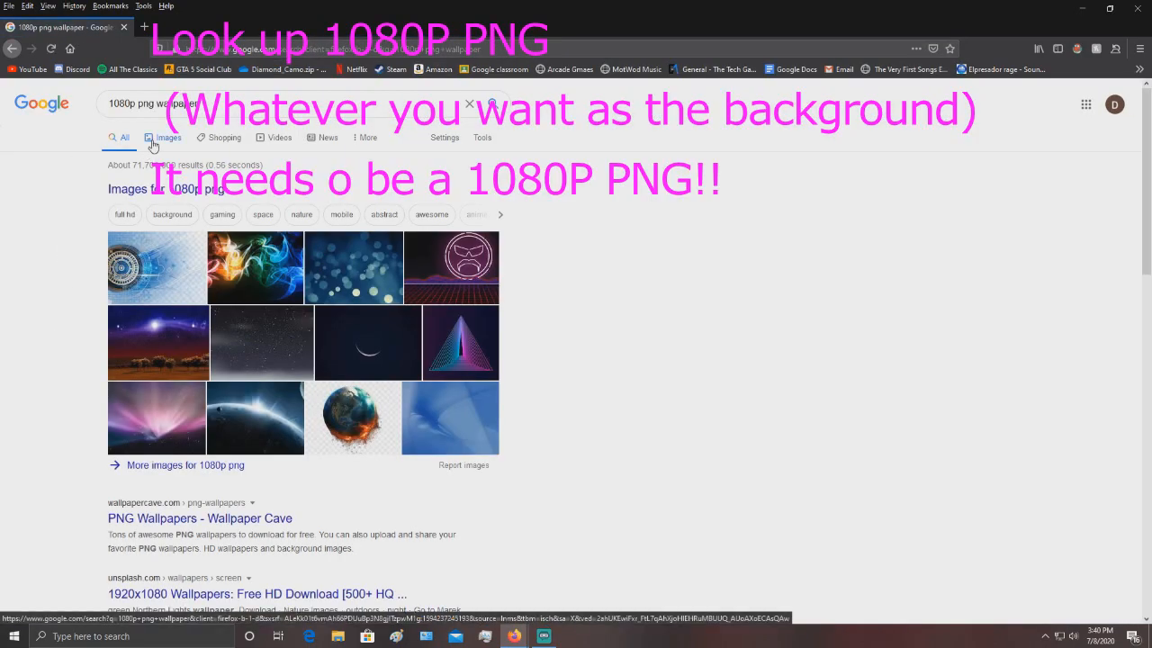
scroll(down, 3)
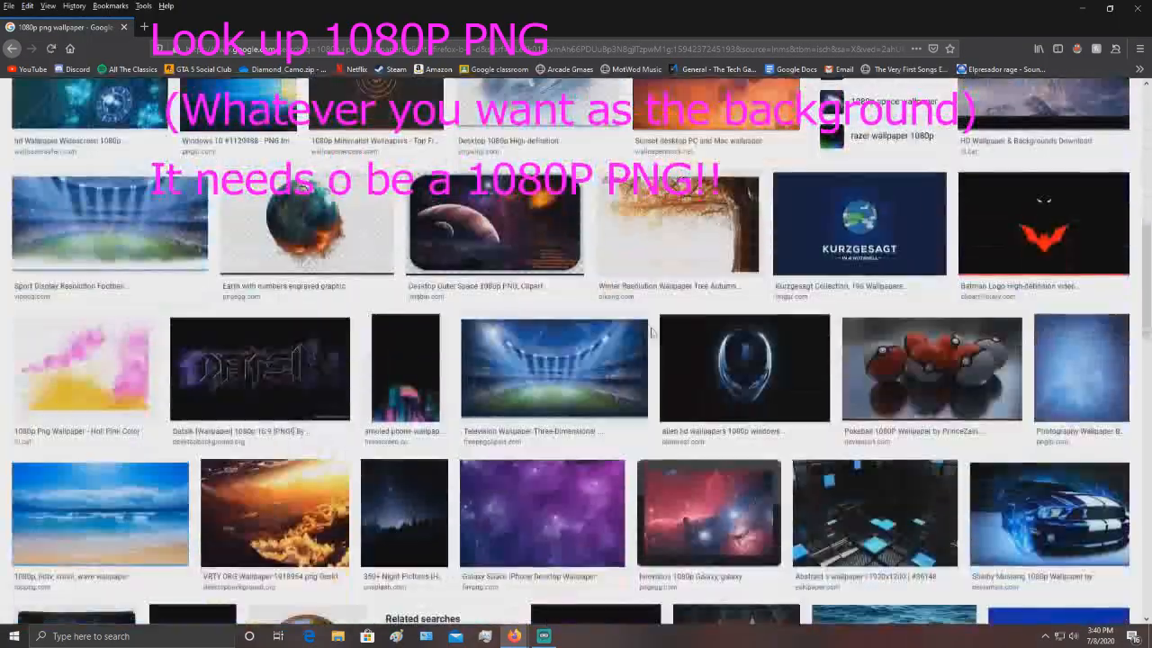
scroll(down, 3)
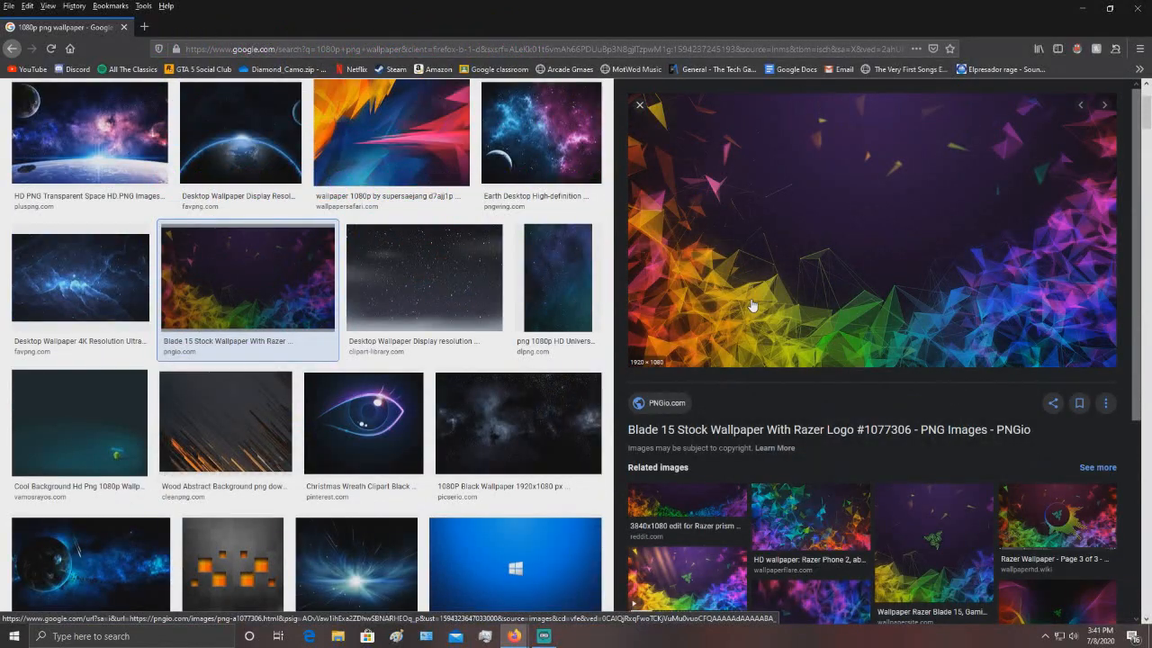
mouse_move(576, 232)
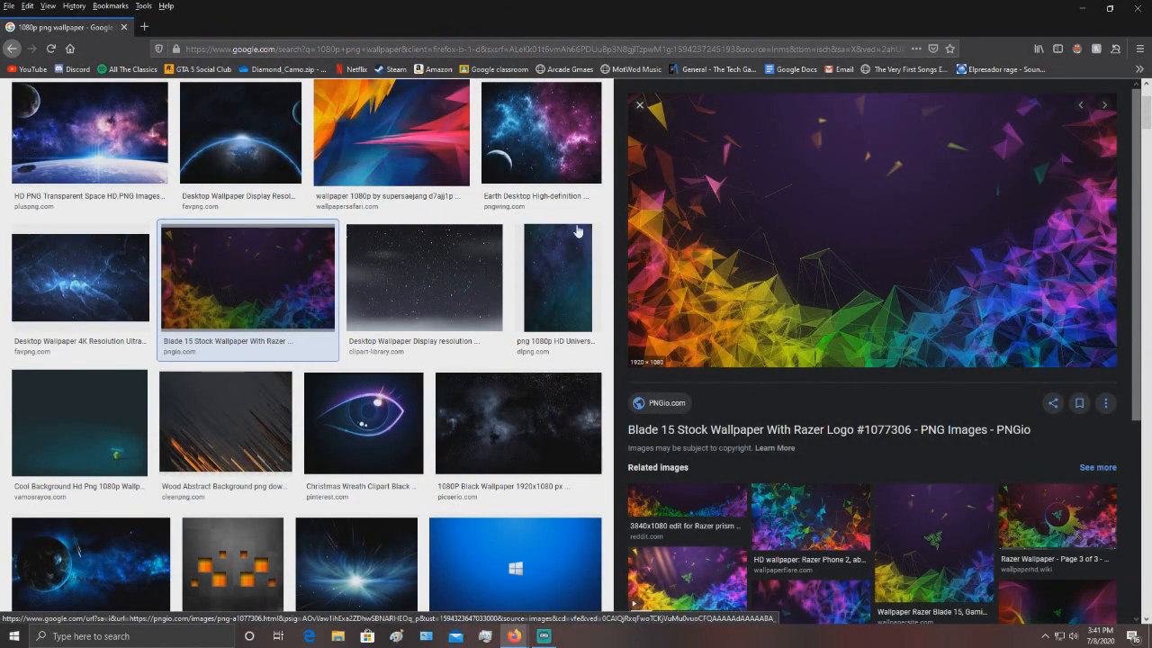
Save the previewed Razer wallpaper PNG to the desktop and pick an option for the file.
right_click(855, 225)
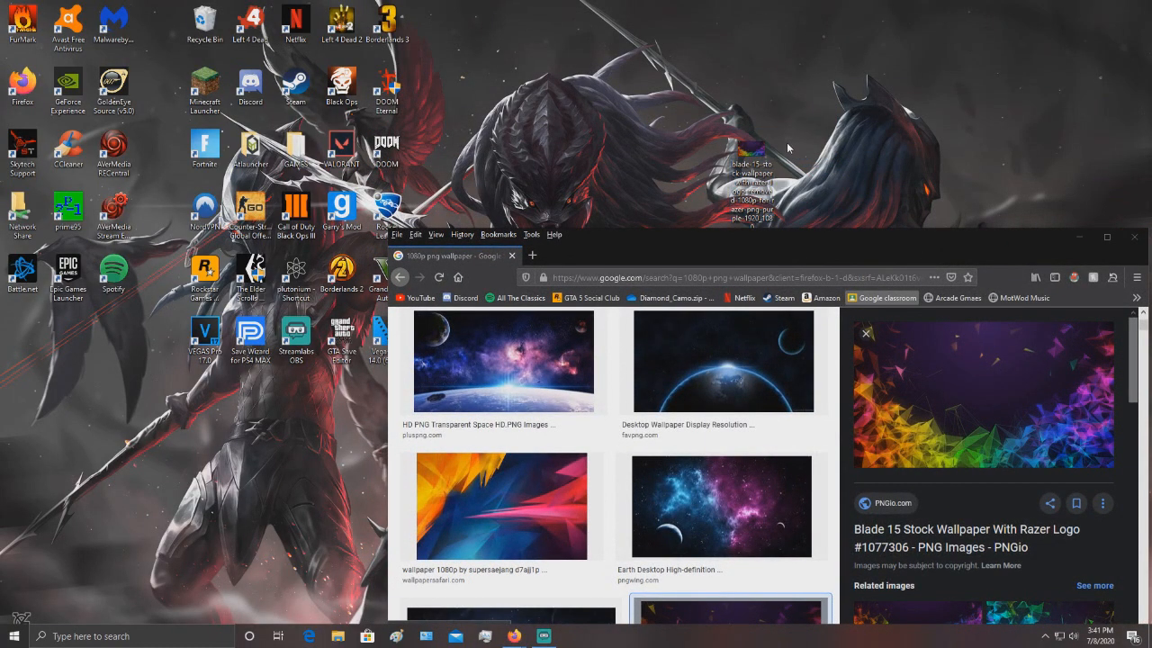
right_click(747, 184)
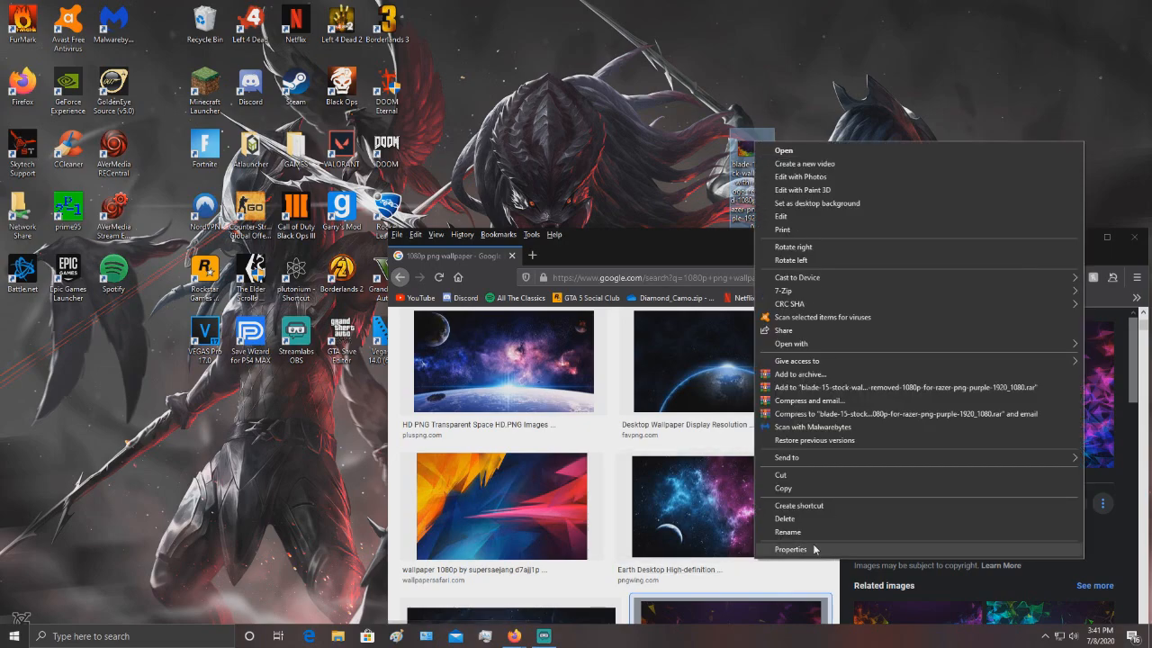
click(790, 549)
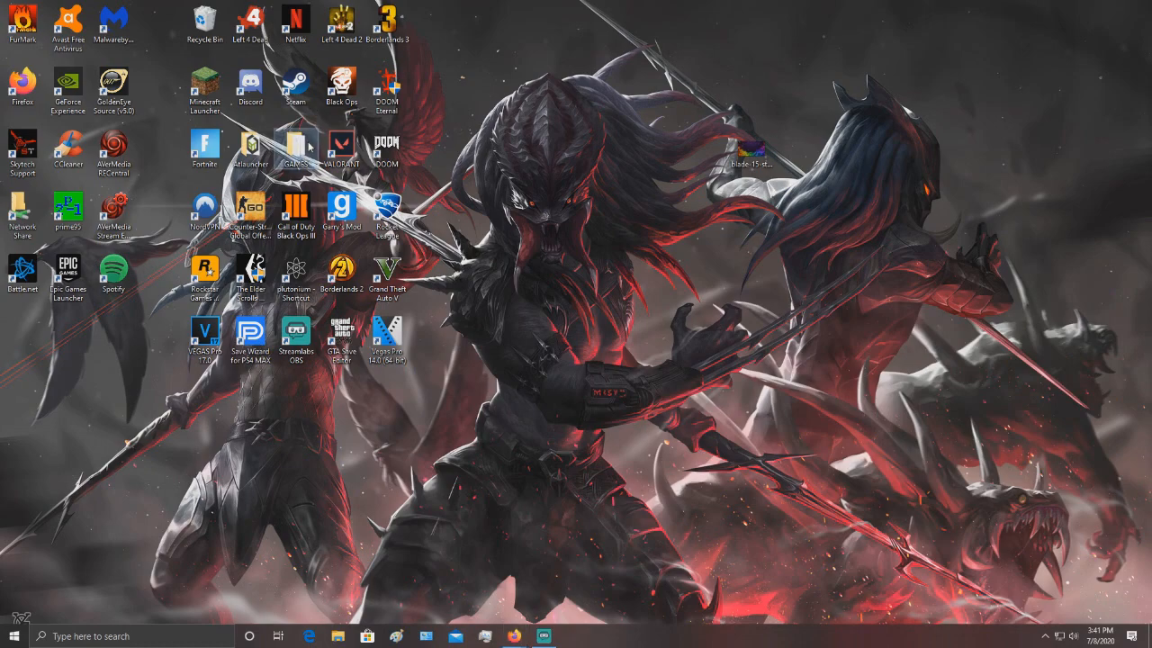
Drag the wallpaper into G:\Games\Black Ops 2\t6r\data\ui\img from GAMES.
double_click(294, 150)
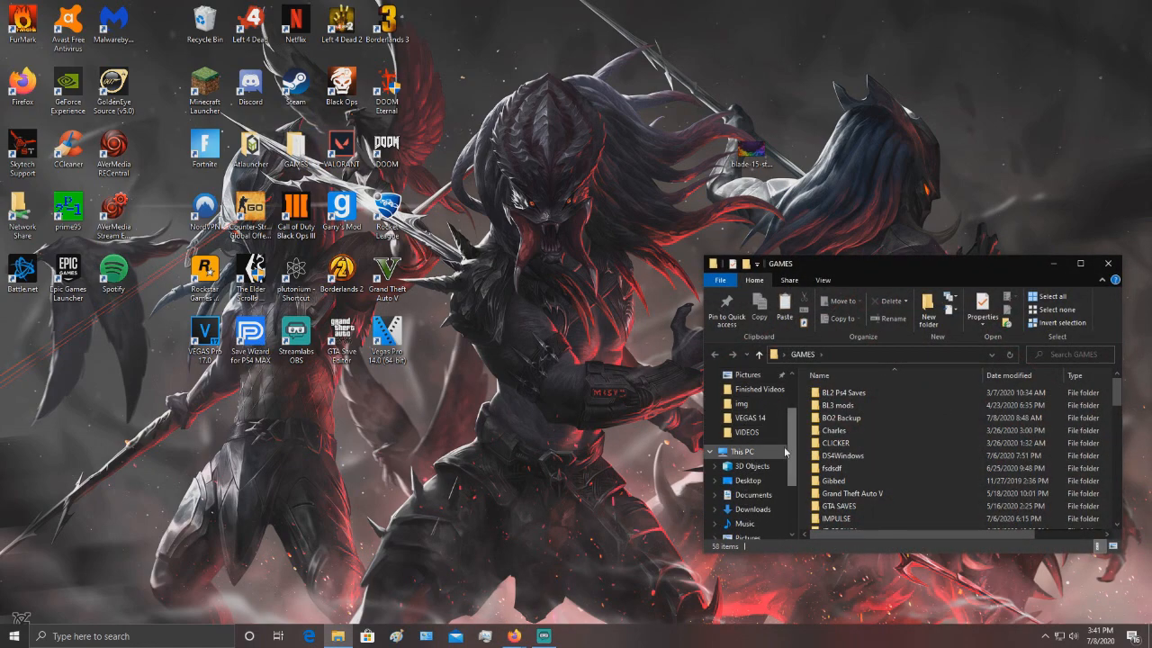
scroll(down, 3)
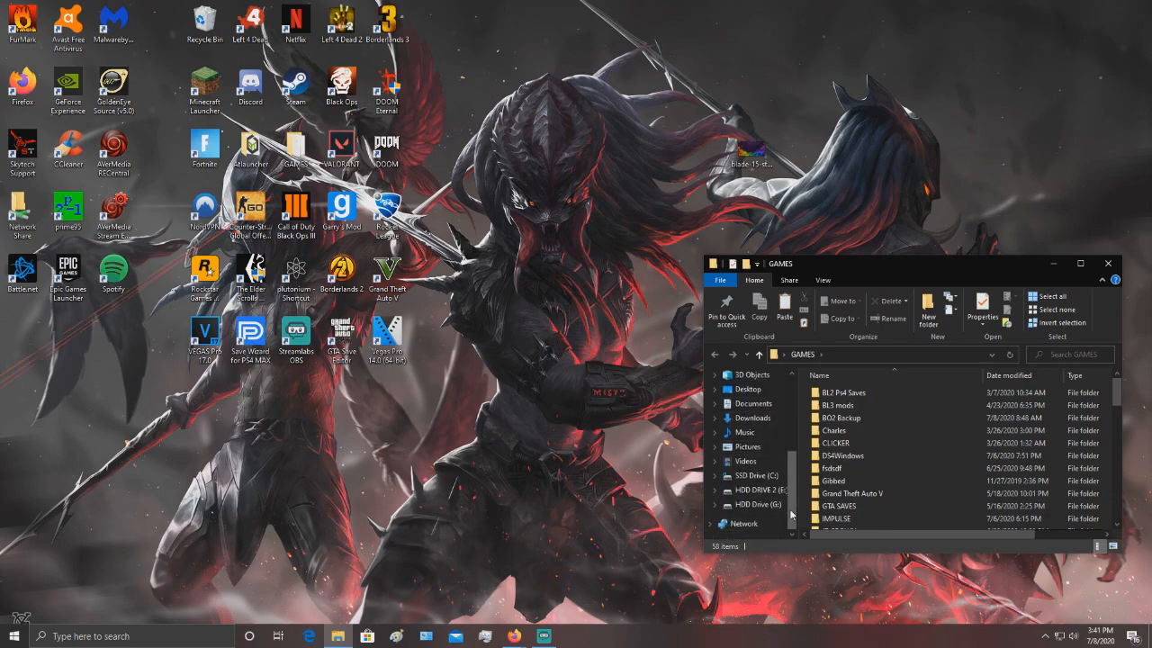
double_click(757, 504)
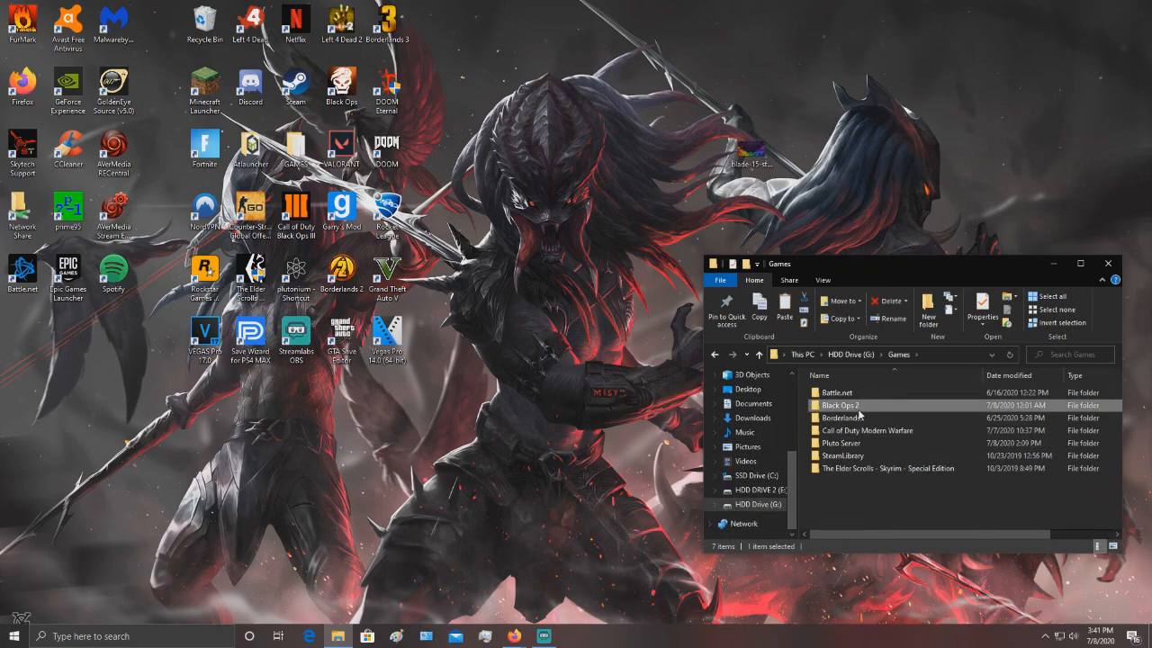
double_click(840, 405)
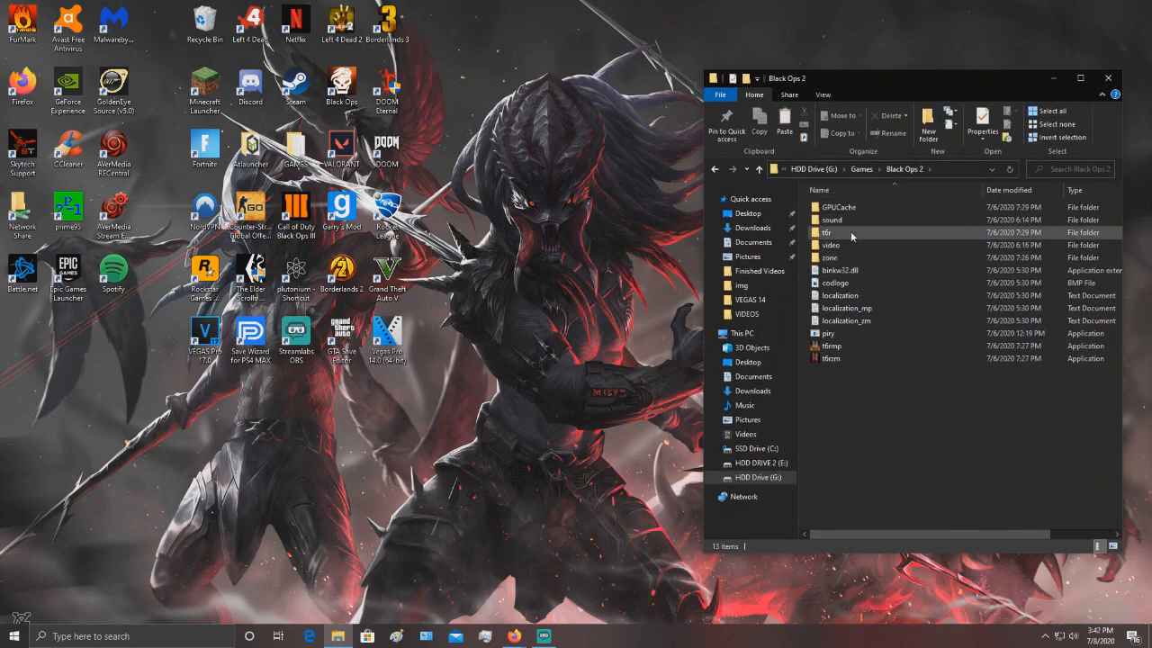
double_click(825, 232)
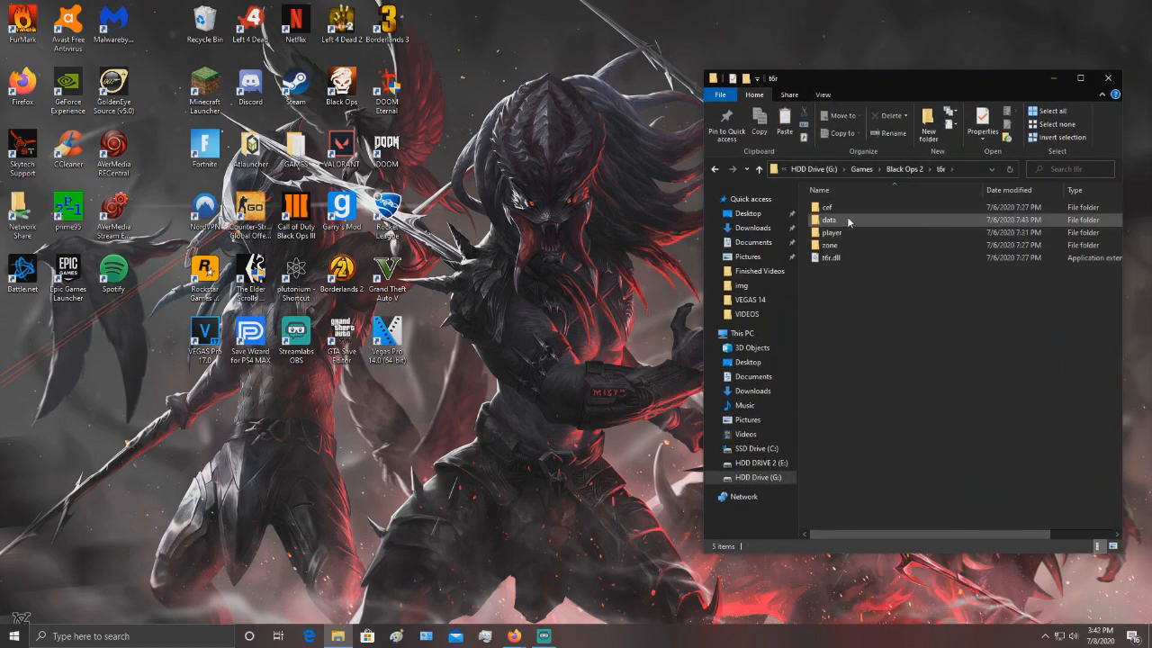
double_click(828, 220)
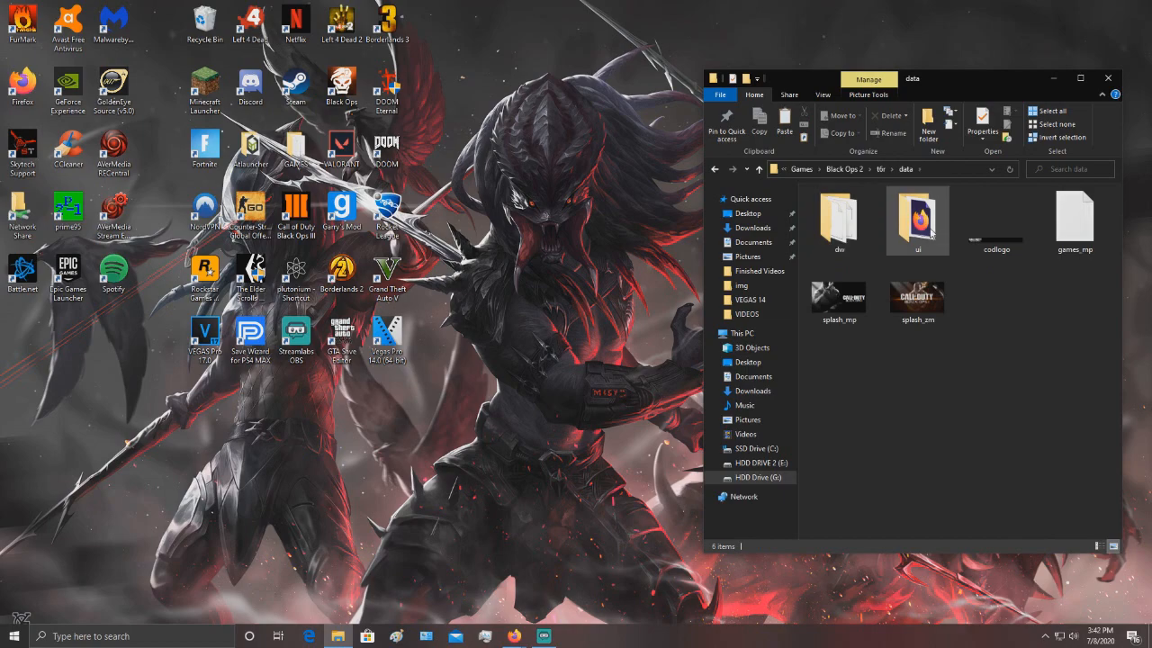
double_click(917, 221)
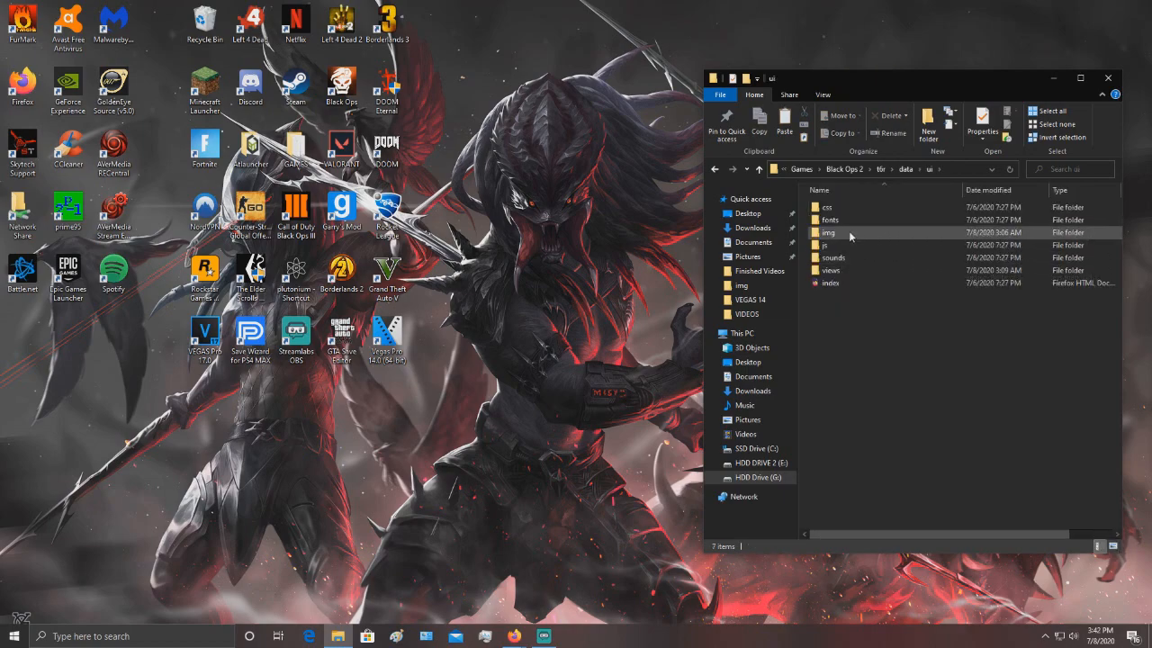
double_click(827, 232)
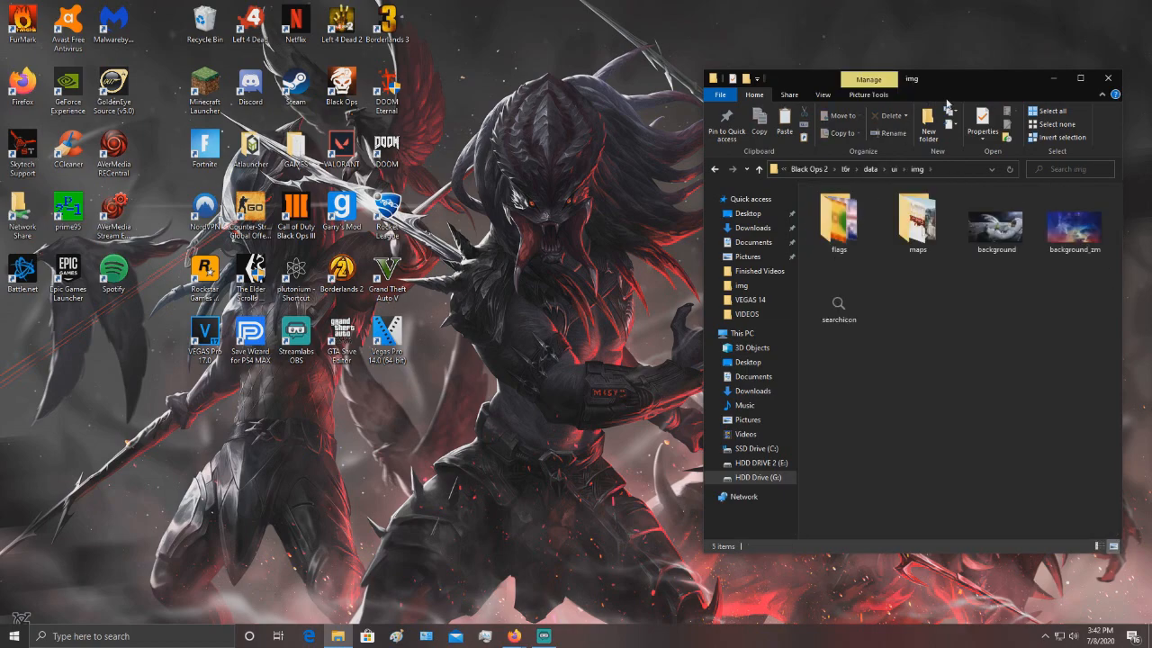
drag(912, 79, 504, 101)
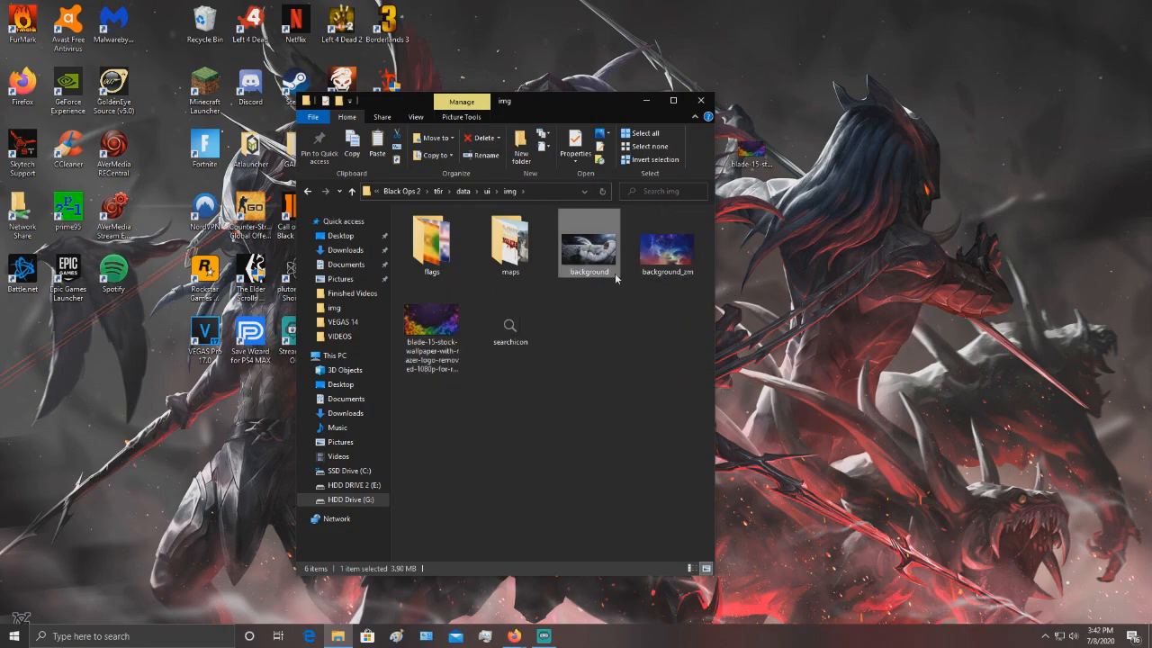
Rename the old background to background1 and the Razer wallpaper file to background.
right_click(588, 243)
text(1)
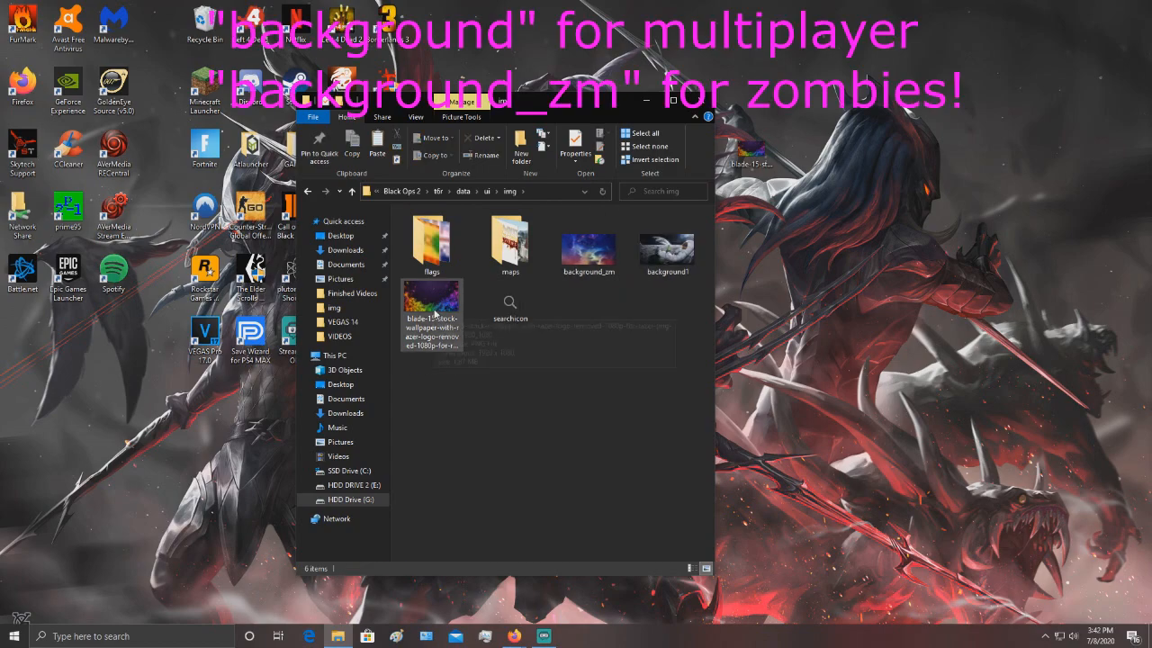
mouse_move(601, 288)
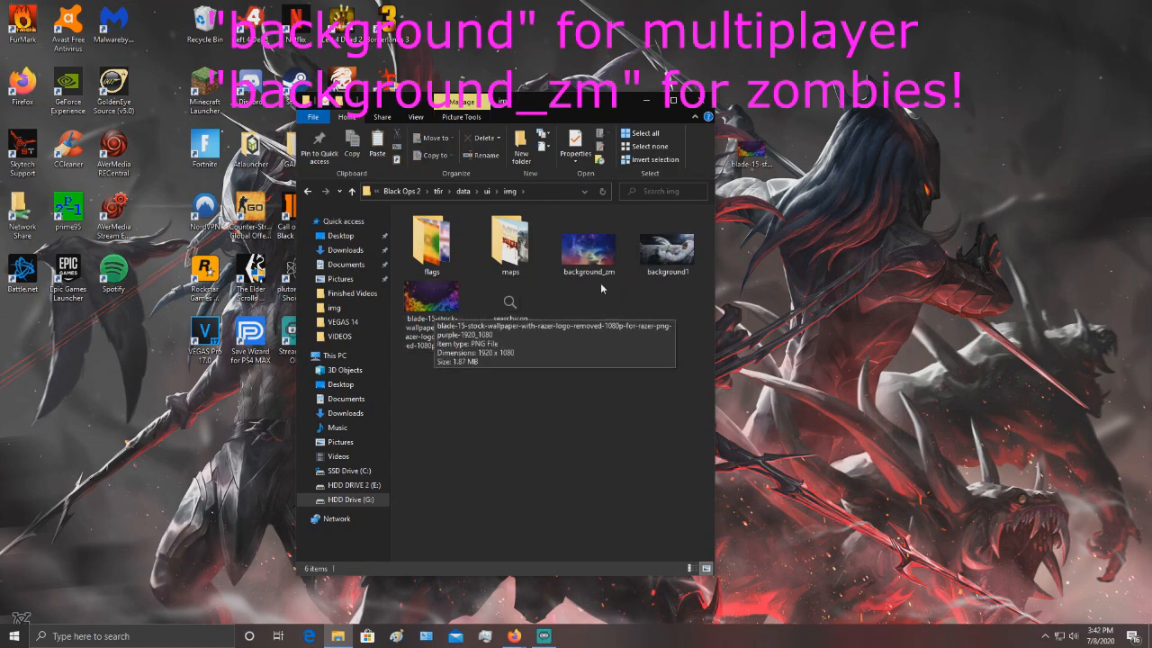
click(589, 243)
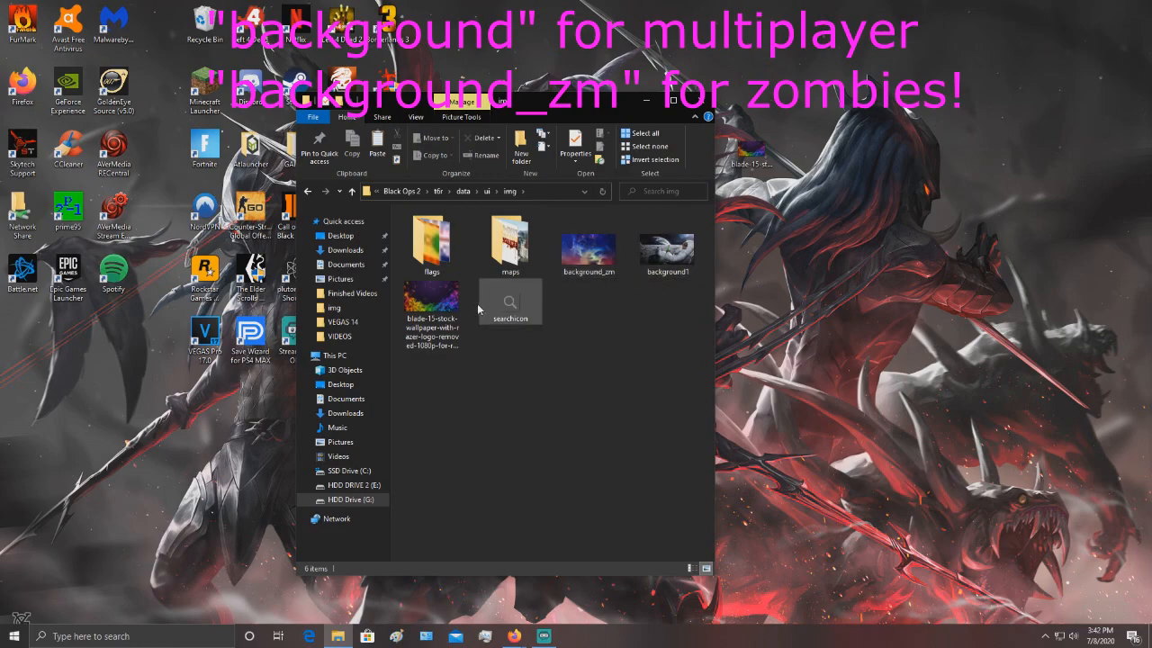
click(431, 297)
text(background)
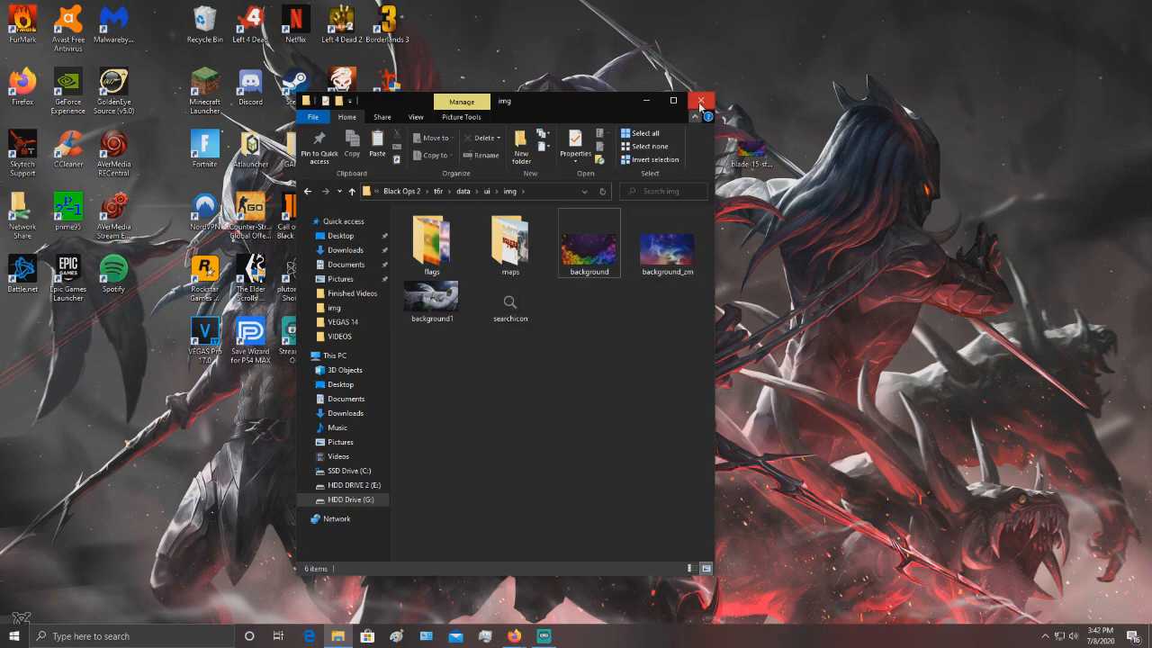
mouse_move(896, 214)
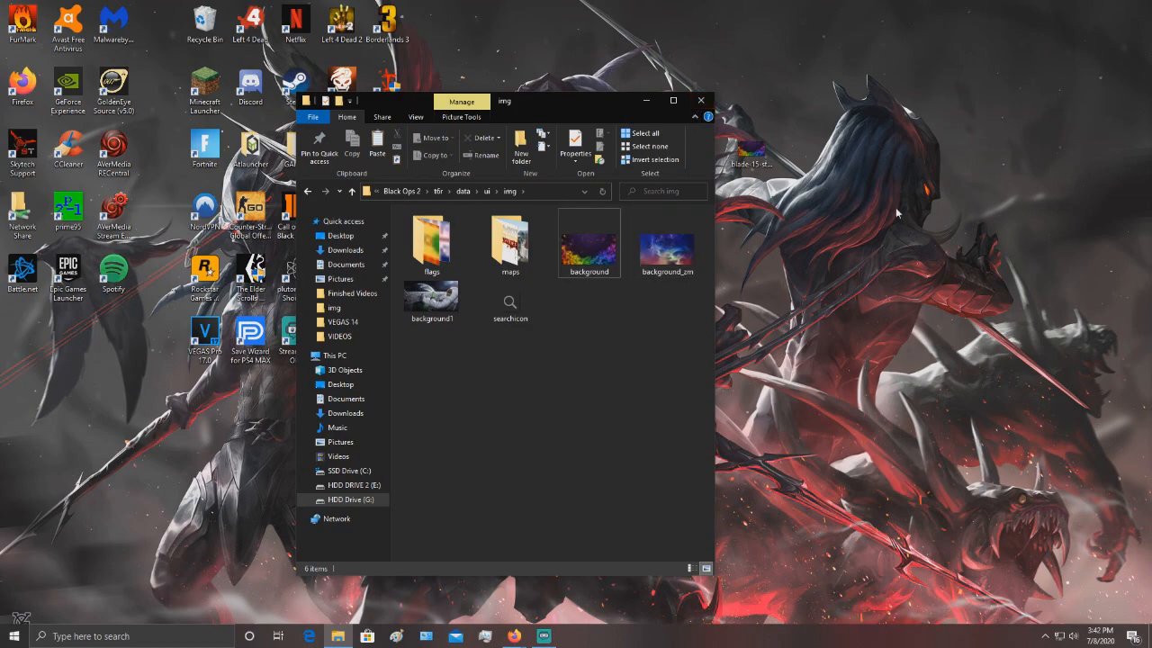
click(666, 243)
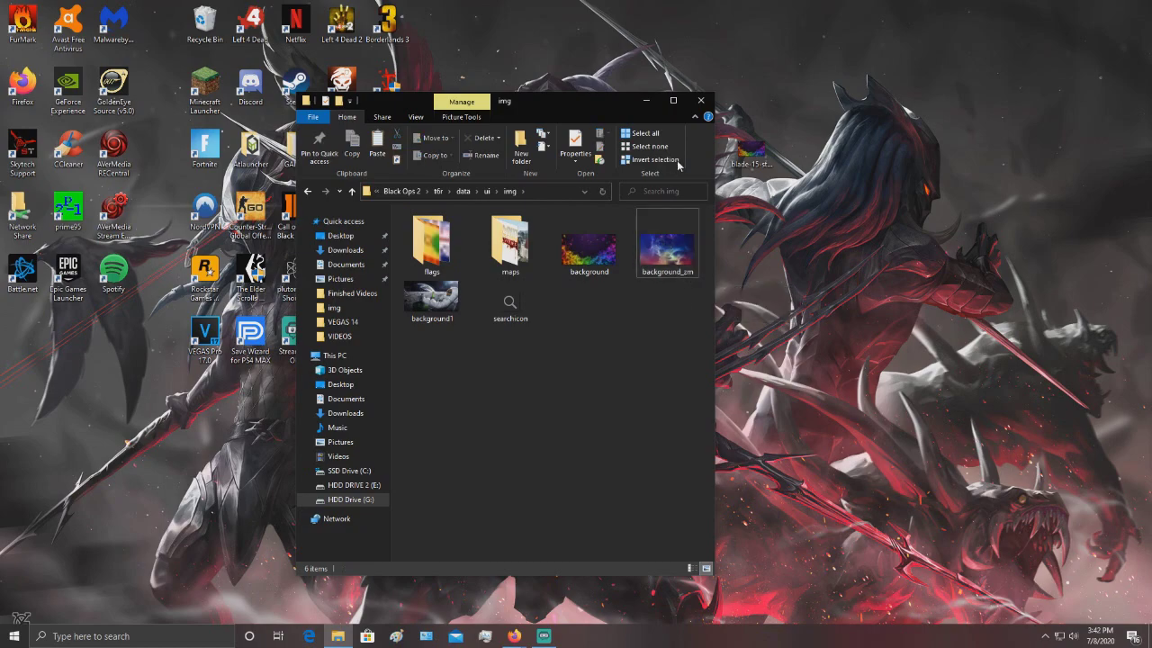
click(701, 100)
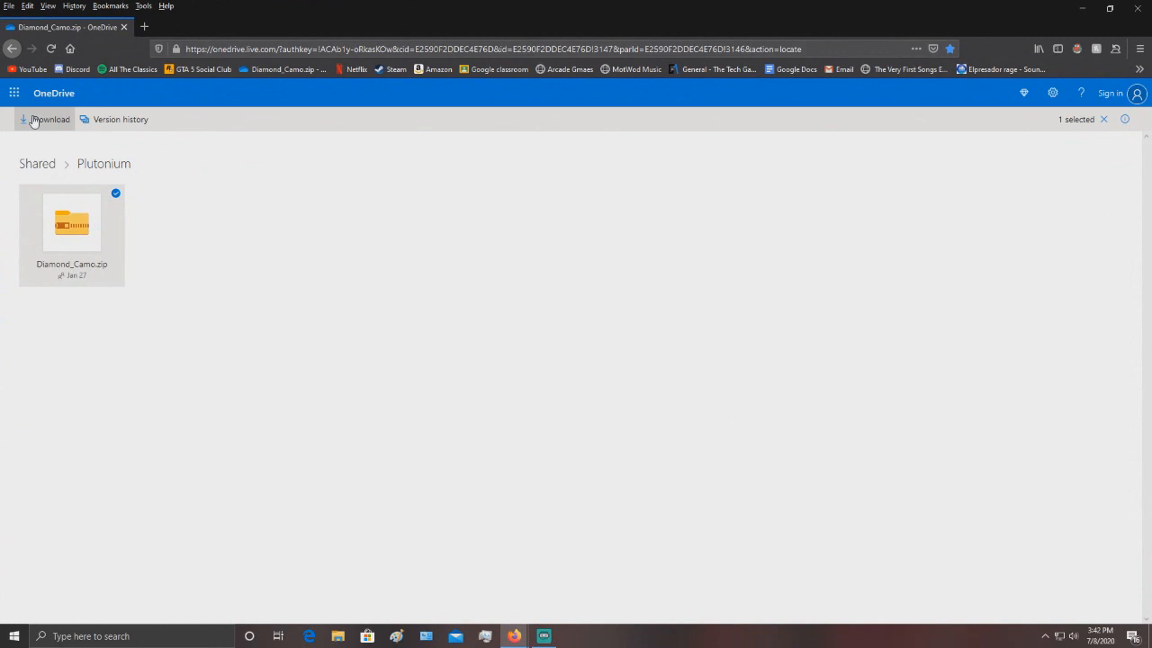
mouse_move(787, 84)
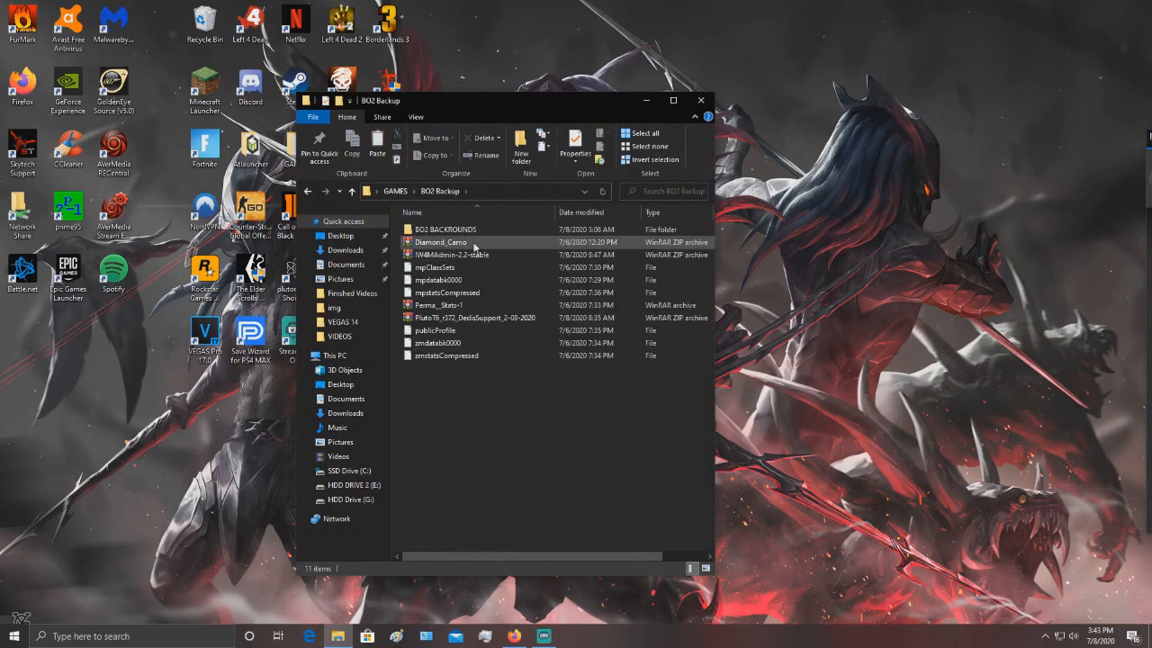
Open Diamond_Camo.zip from BO2 Backup in WinRAR.
click(441, 241)
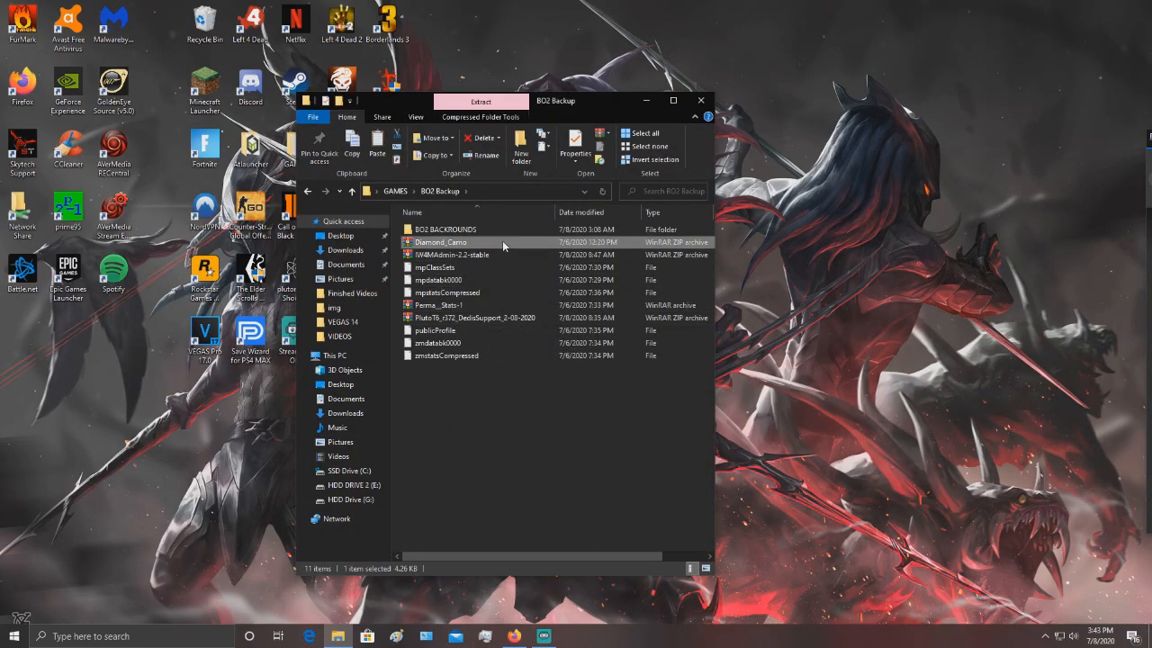
double_click(441, 241)
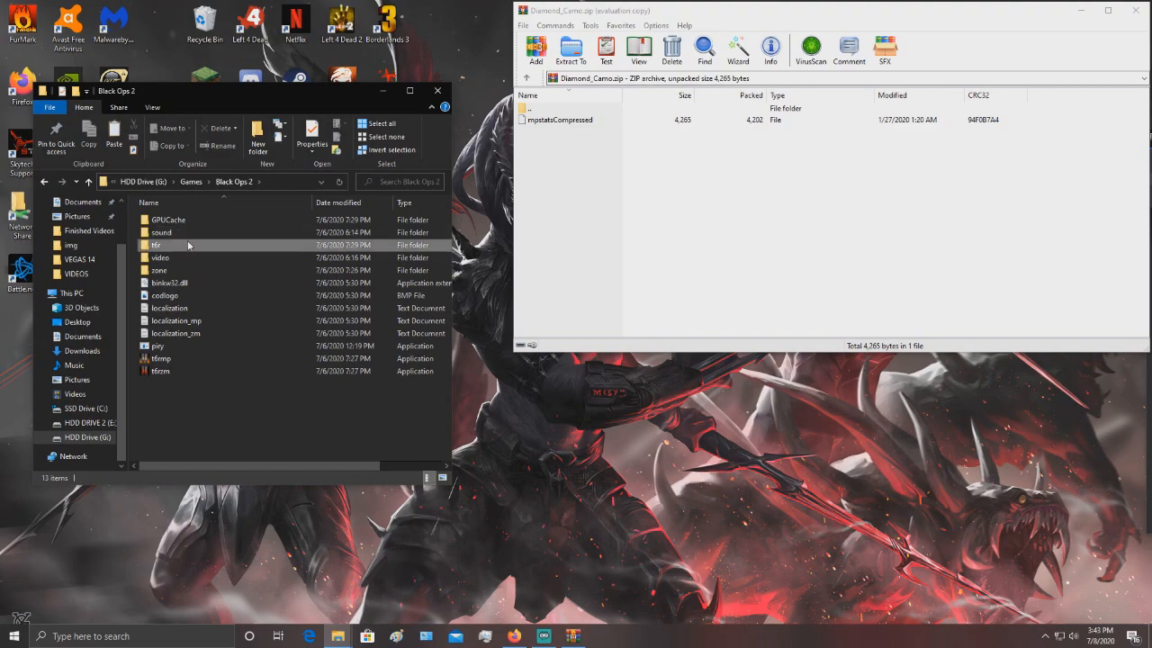
Browse t6r to player\dw\AFD0858C, then close WinRAR and the folder window.
double_click(156, 244)
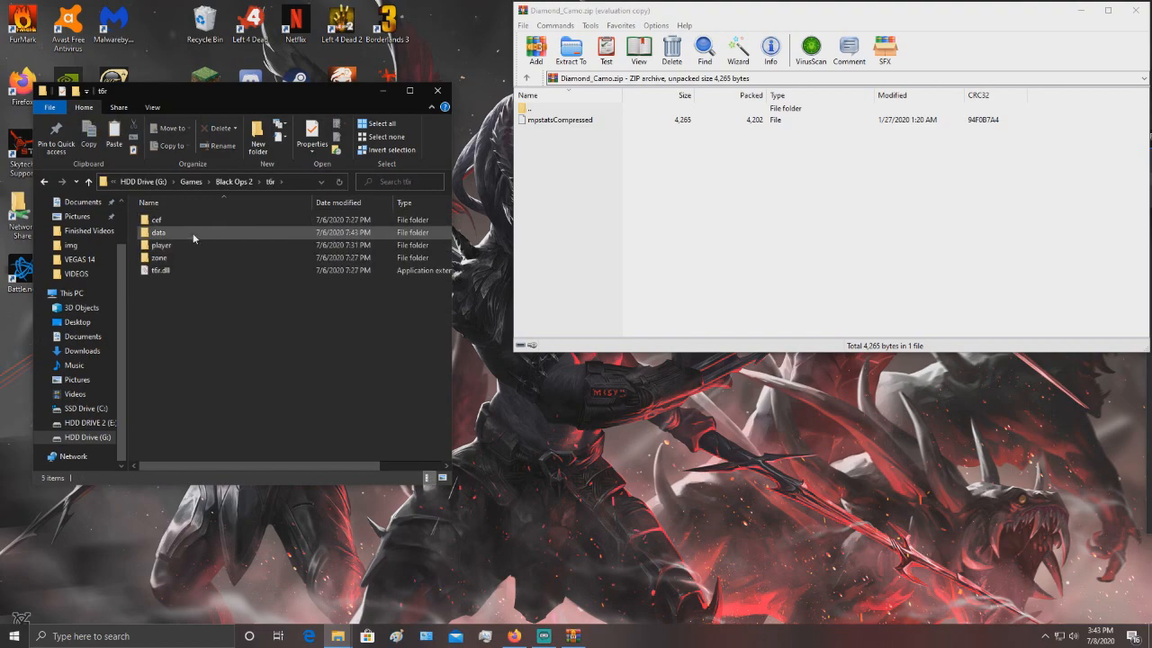
double_click(159, 232)
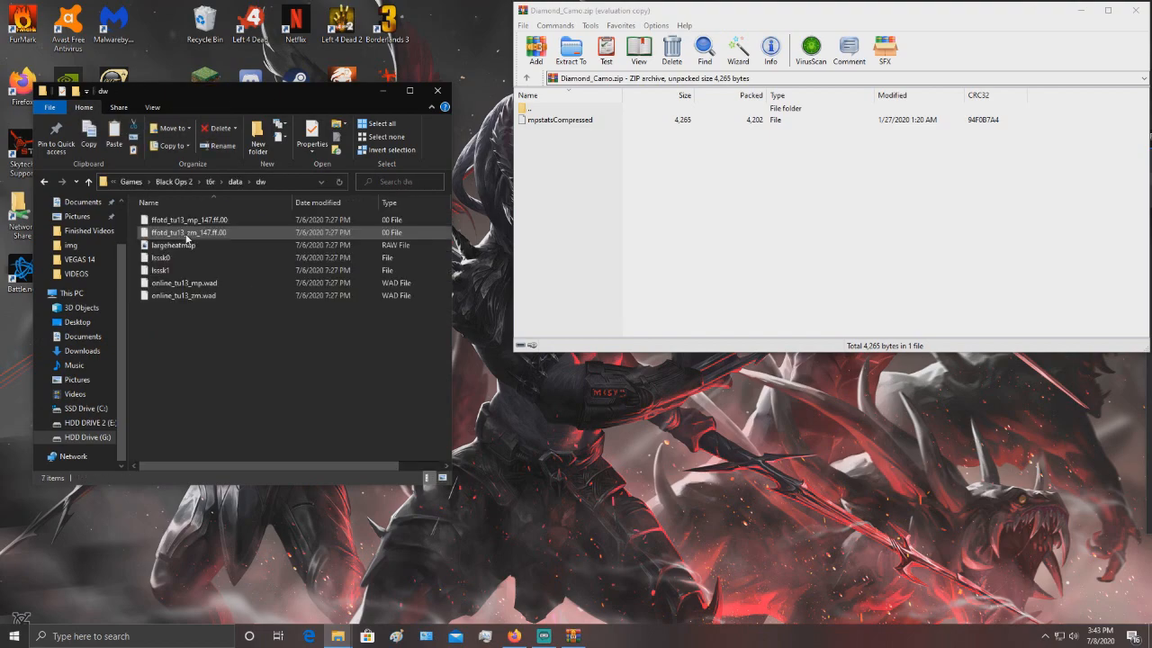
mouse_move(184, 295)
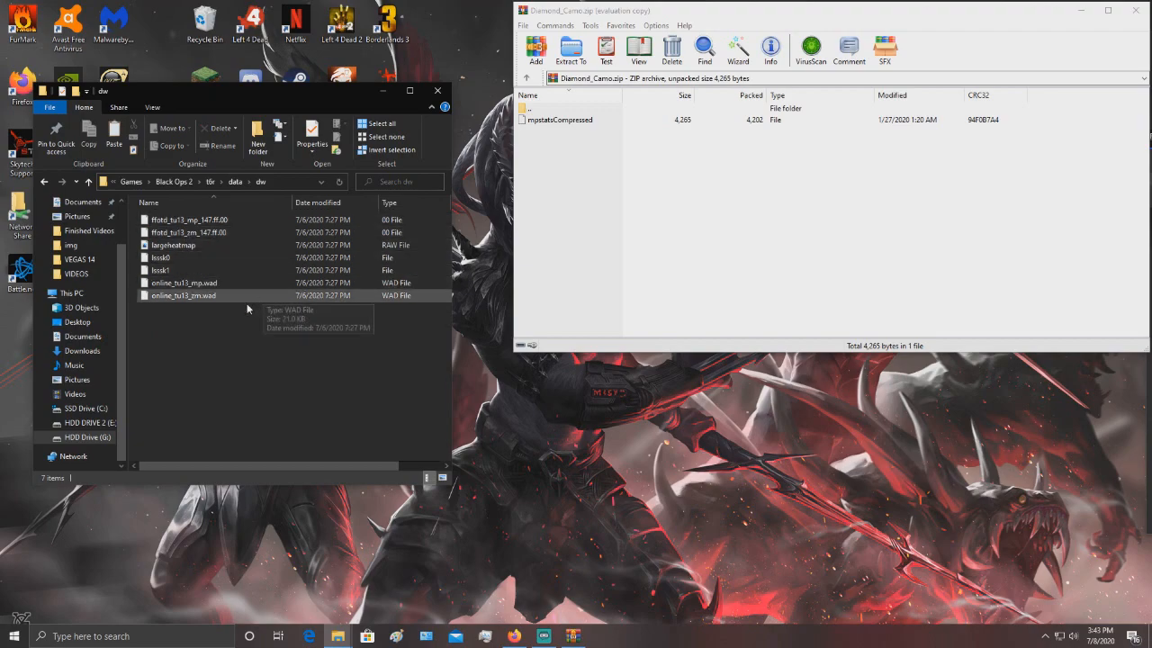
click(50, 186)
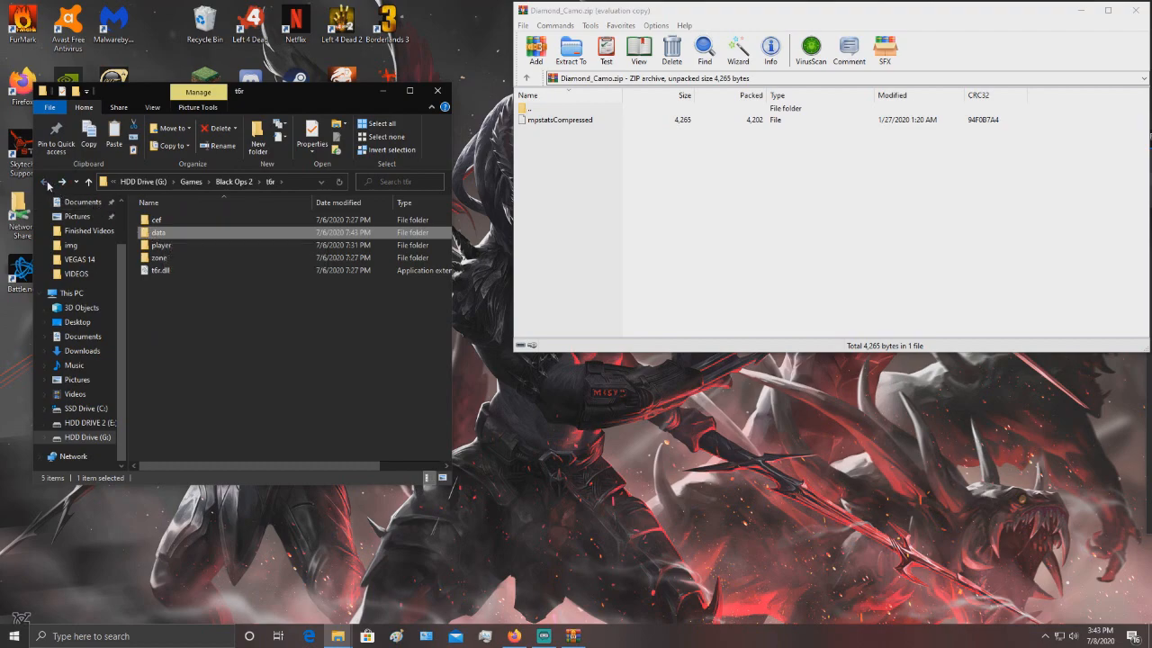
click(49, 185)
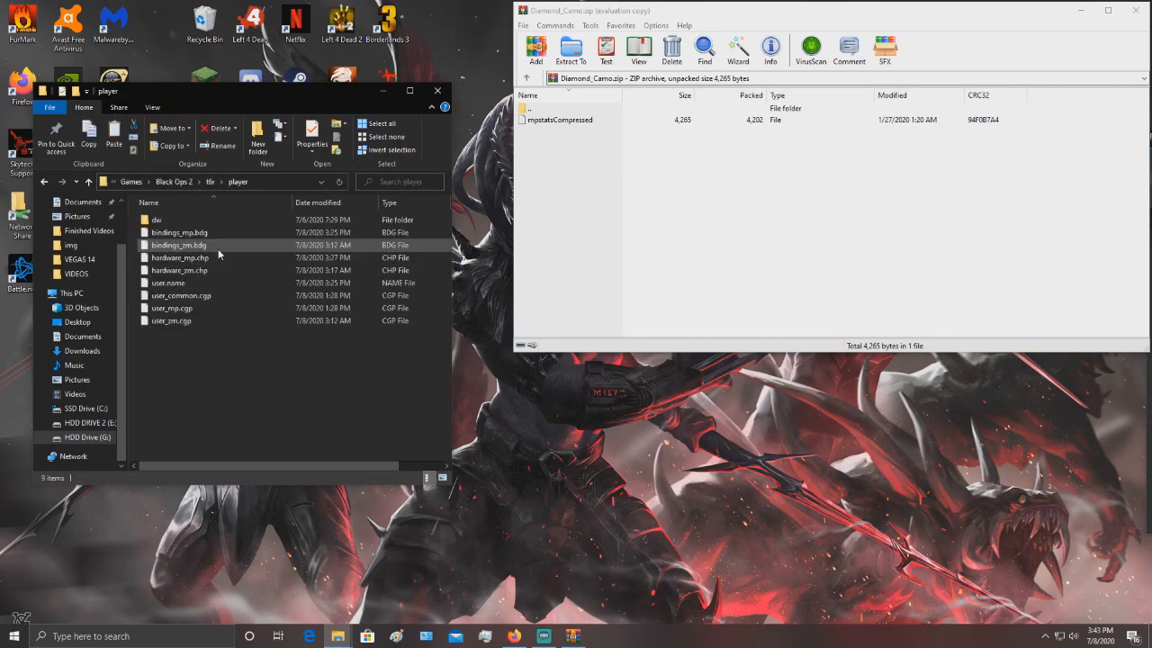
double_click(157, 219)
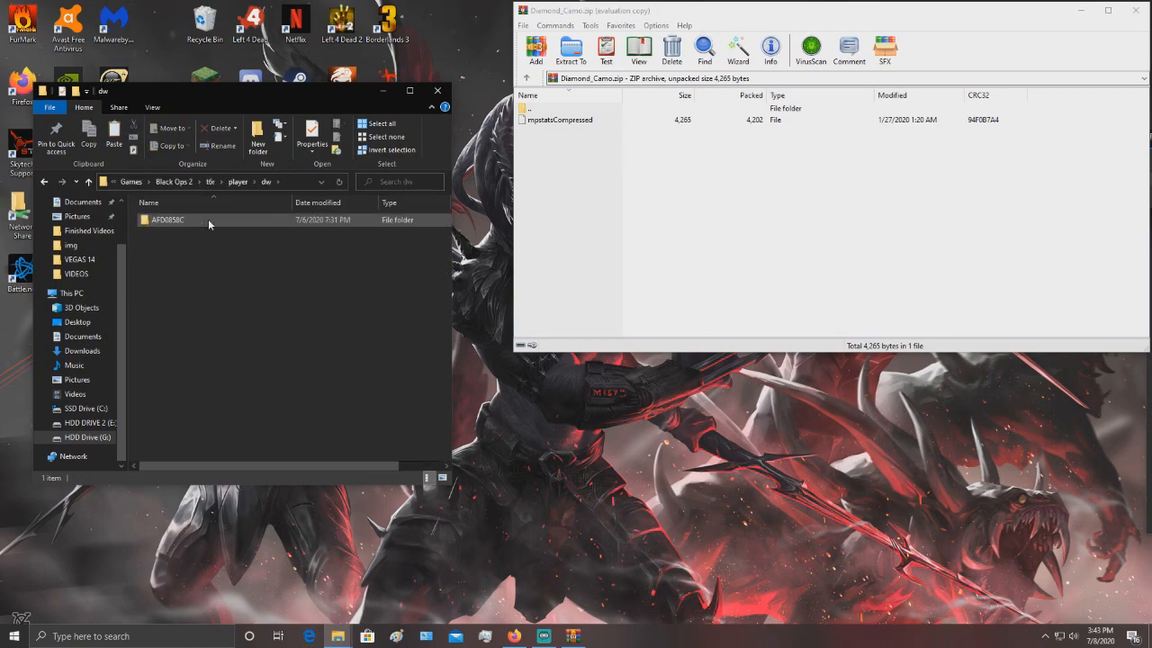
double_click(168, 220)
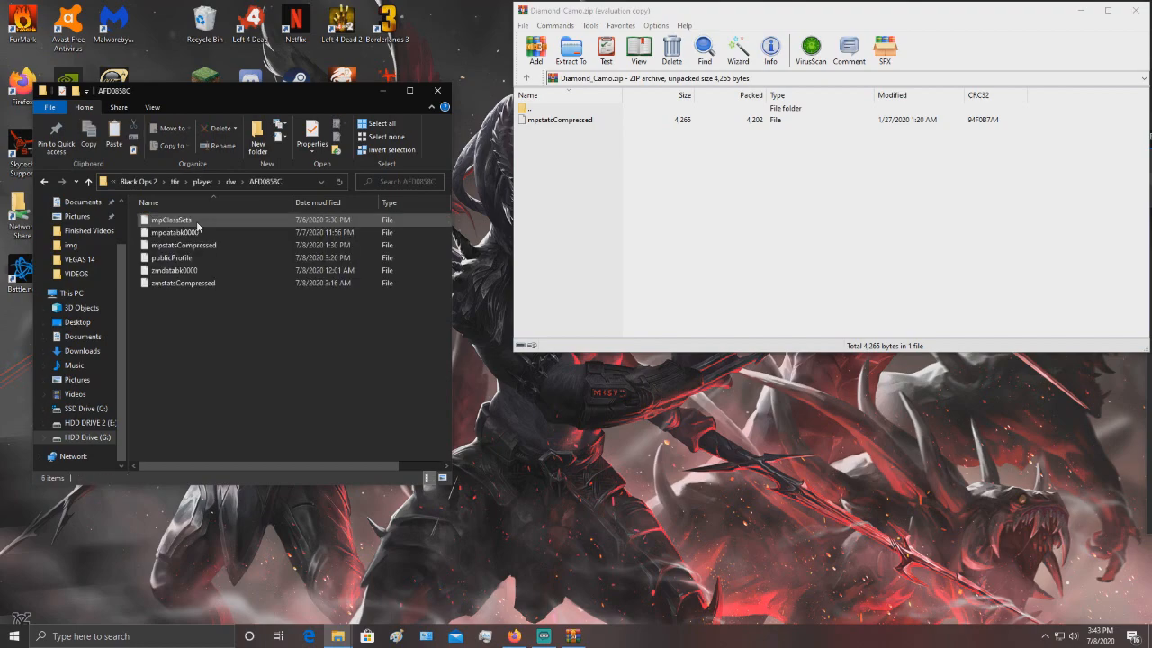
click(558, 120)
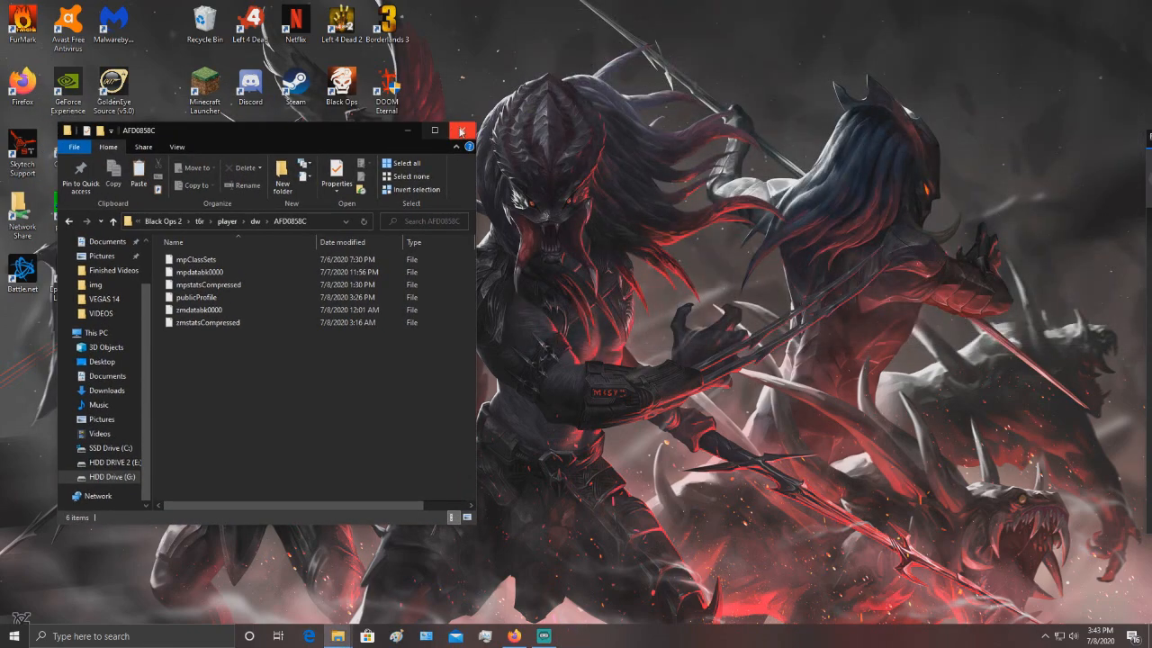
click(463, 131)
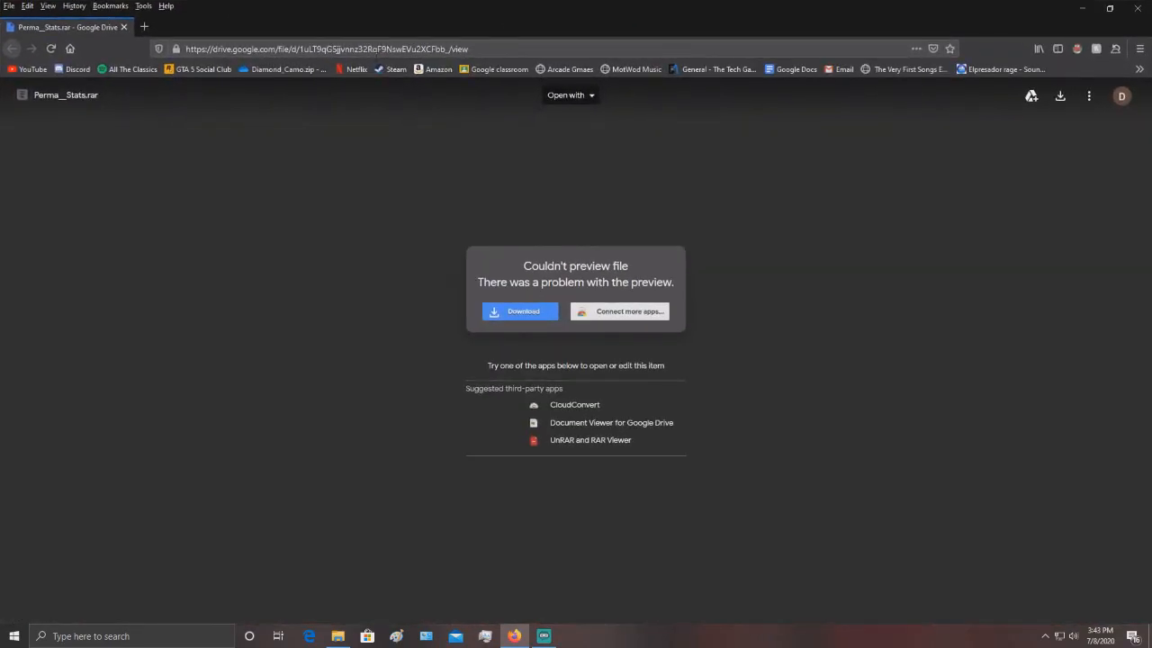
mouse_move(528, 313)
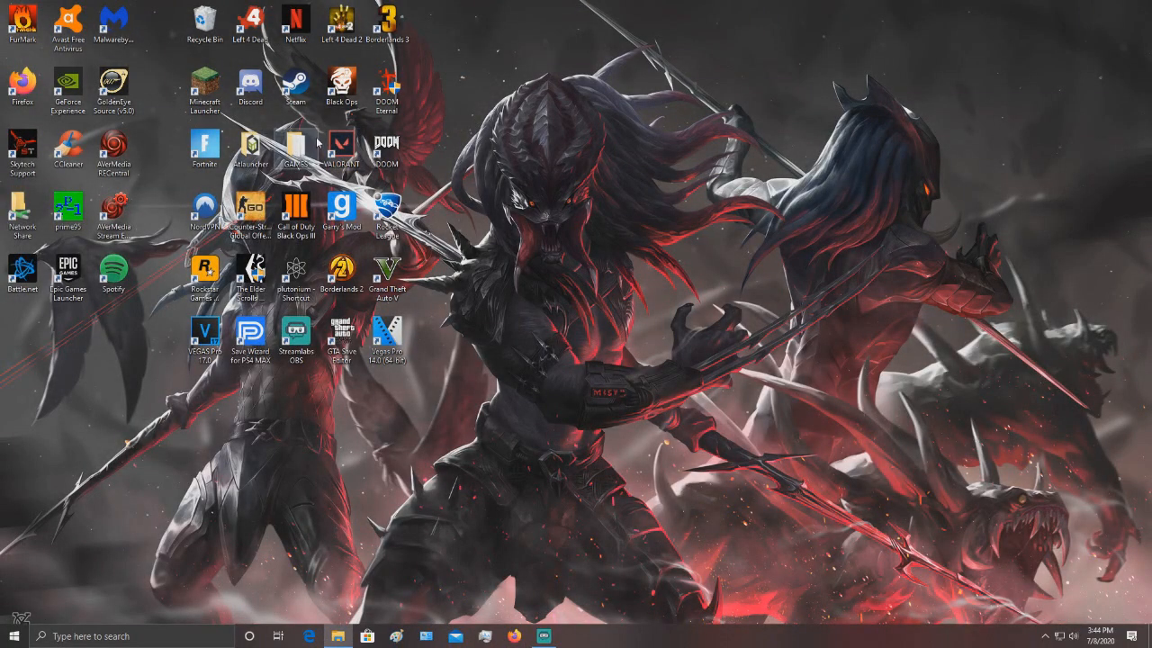
Open the Black Ops 2 player save folder and the Perma__Stats archive in BO2 Backup.
double_click(295, 144)
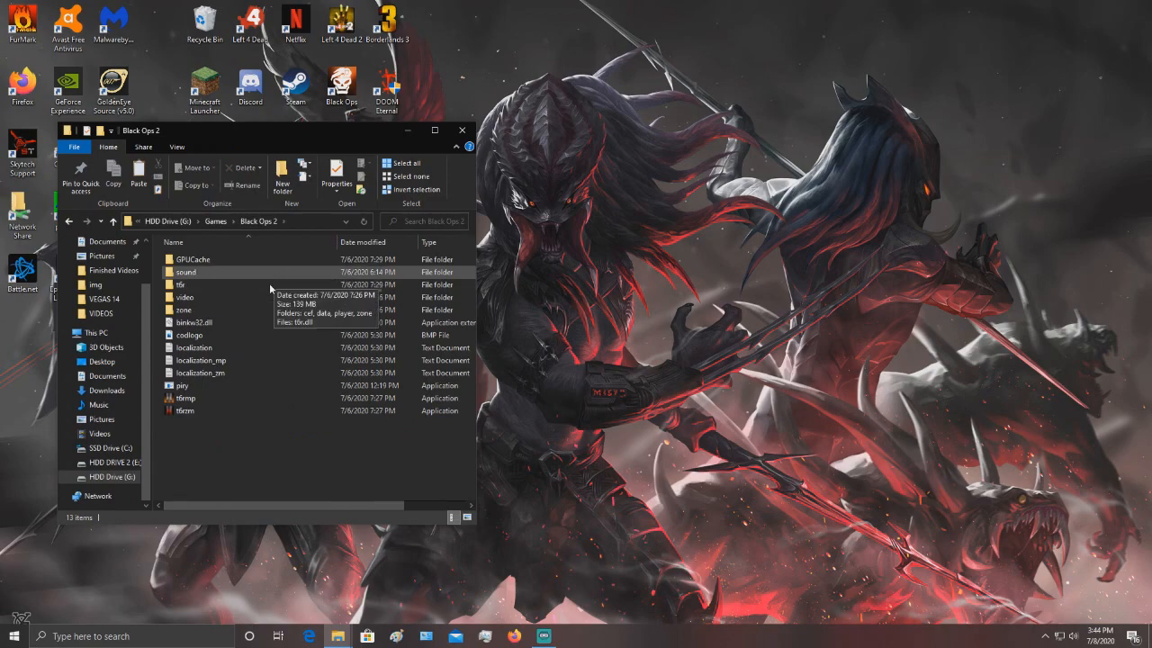
double_click(180, 284)
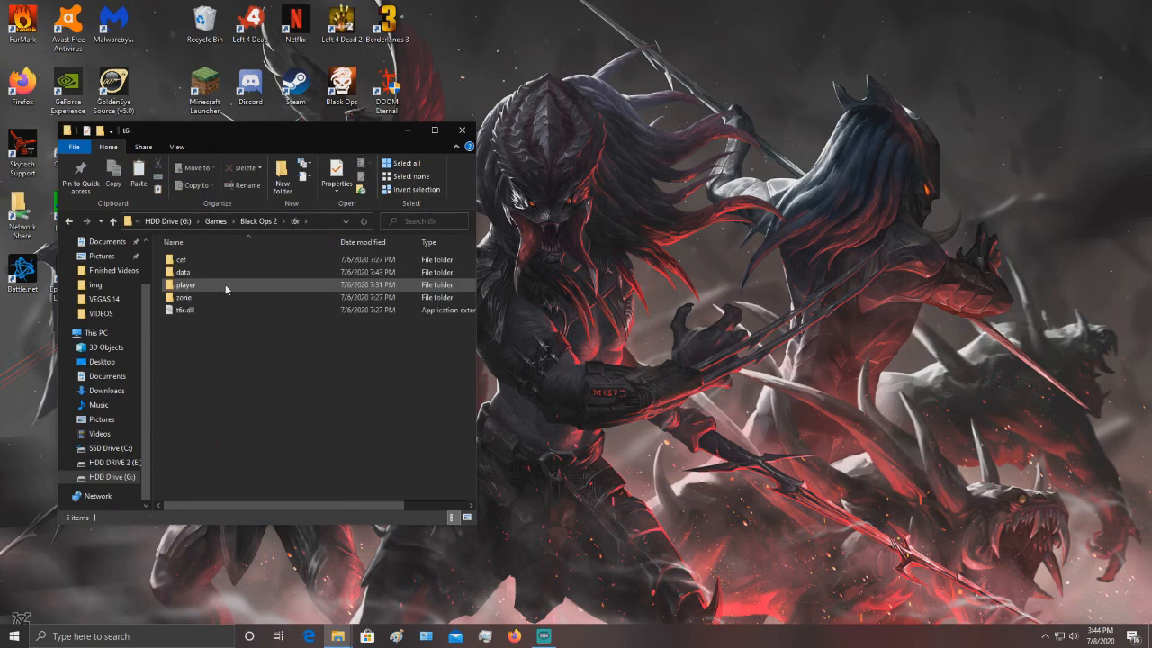
double_click(186, 285)
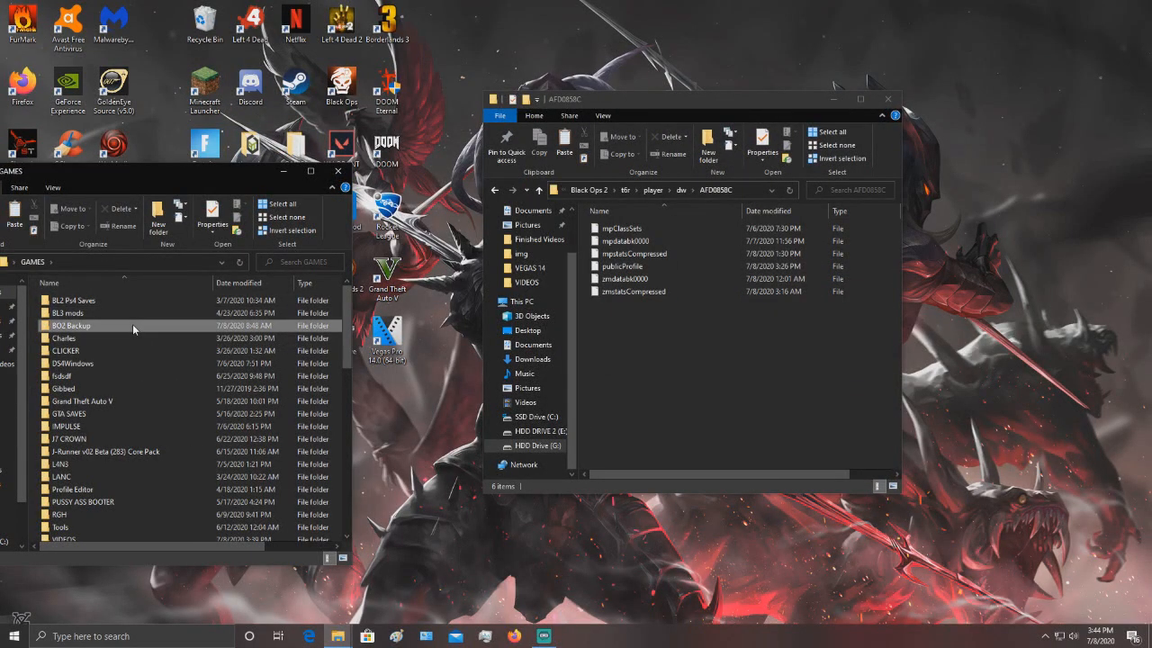
double_click(70, 326)
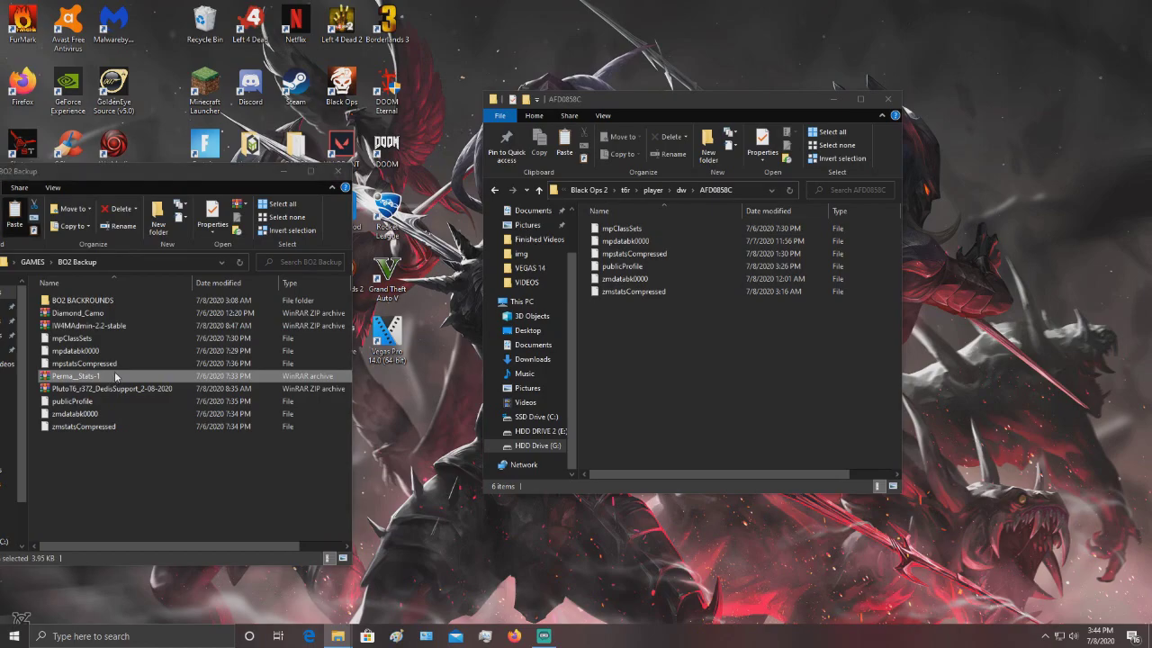
double_click(75, 377)
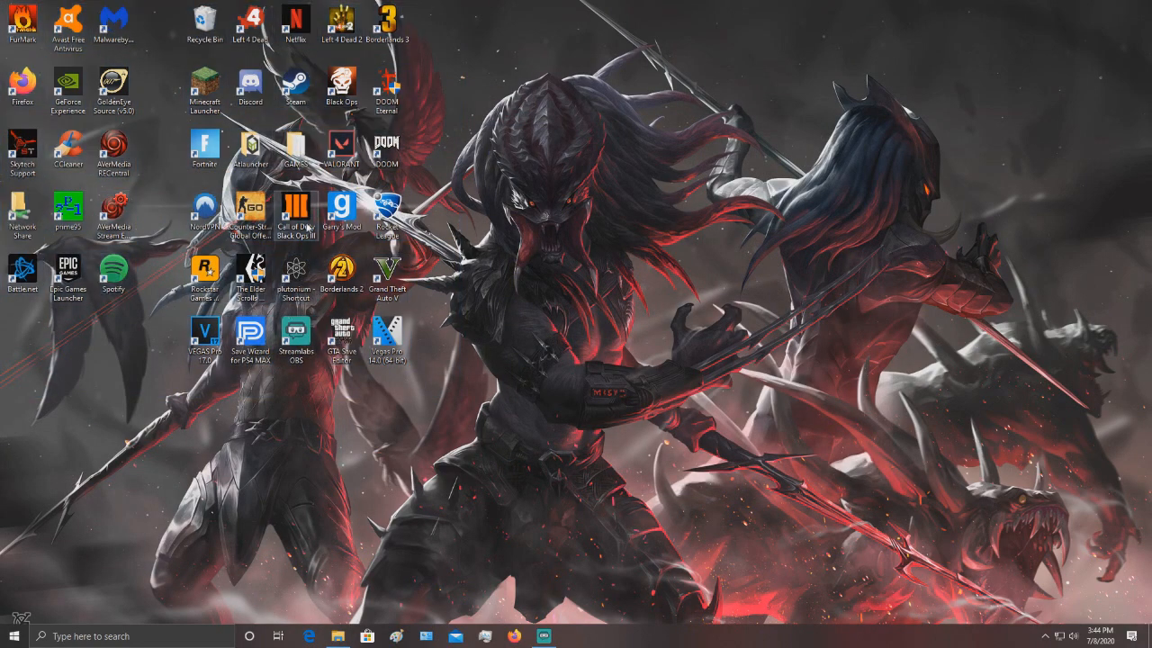
Launch t6rmp from the Black Ops 2 folder to start Plutonium multiplayer.
double_click(297, 144)
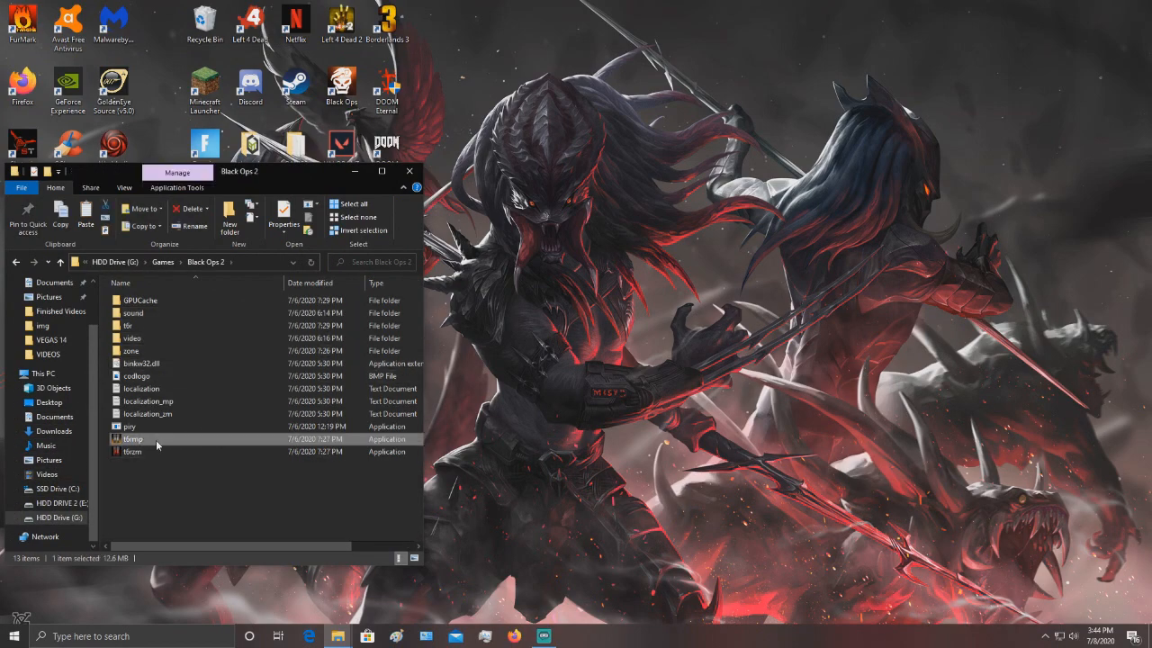
click(409, 171)
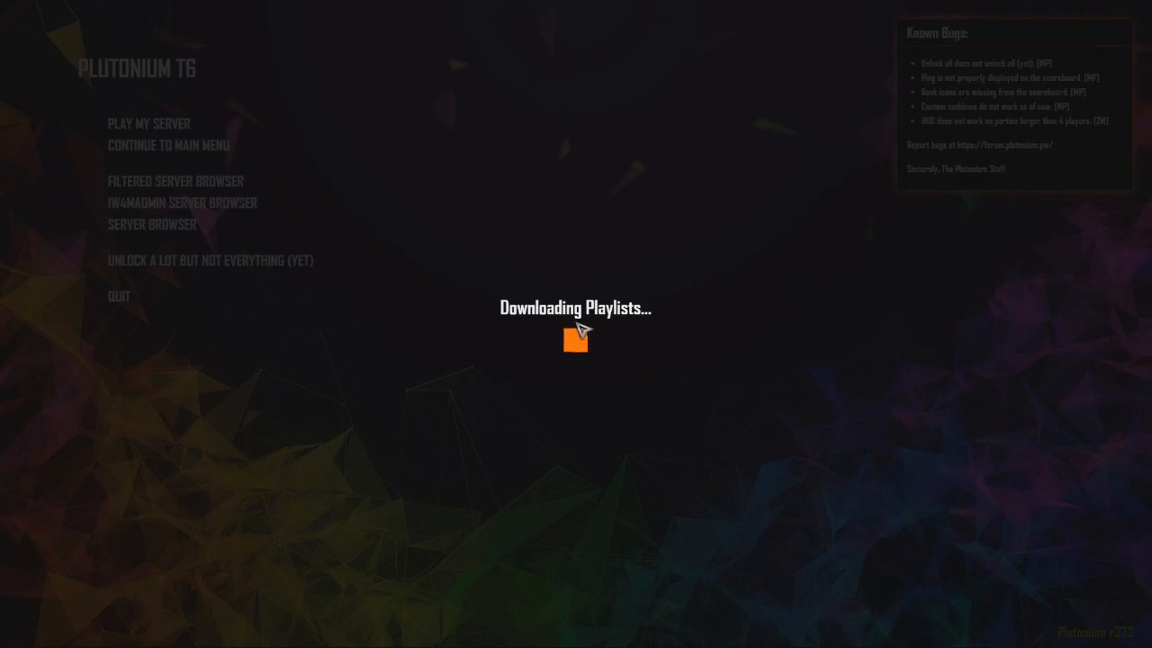
mouse_move(159, 118)
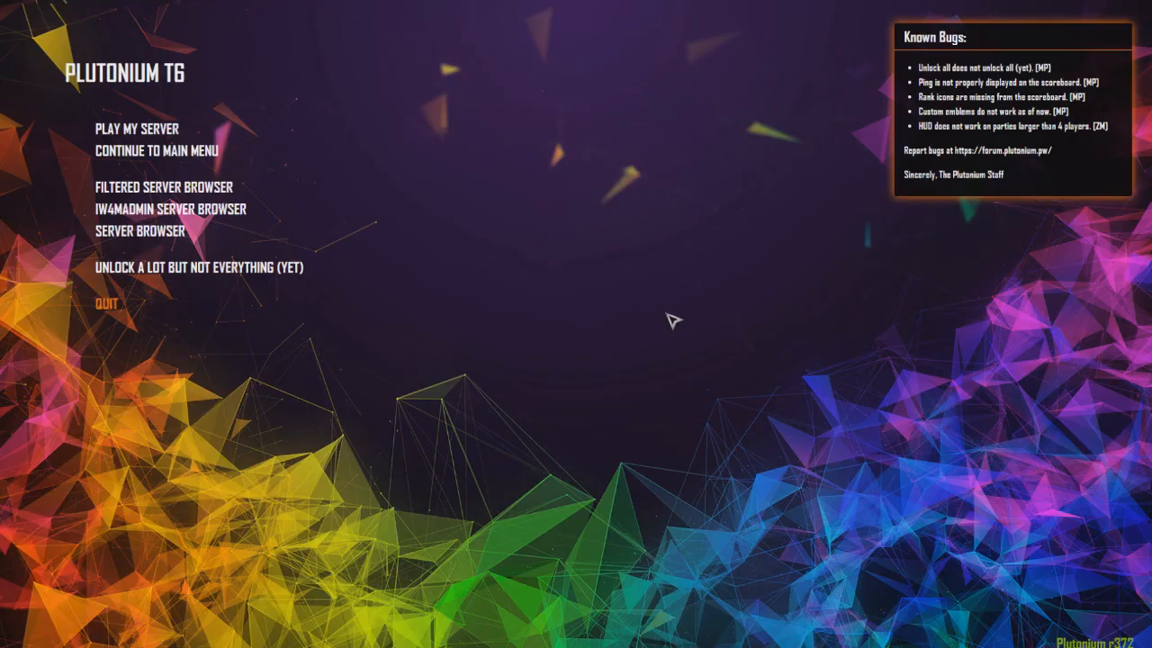
mouse_move(601, 223)
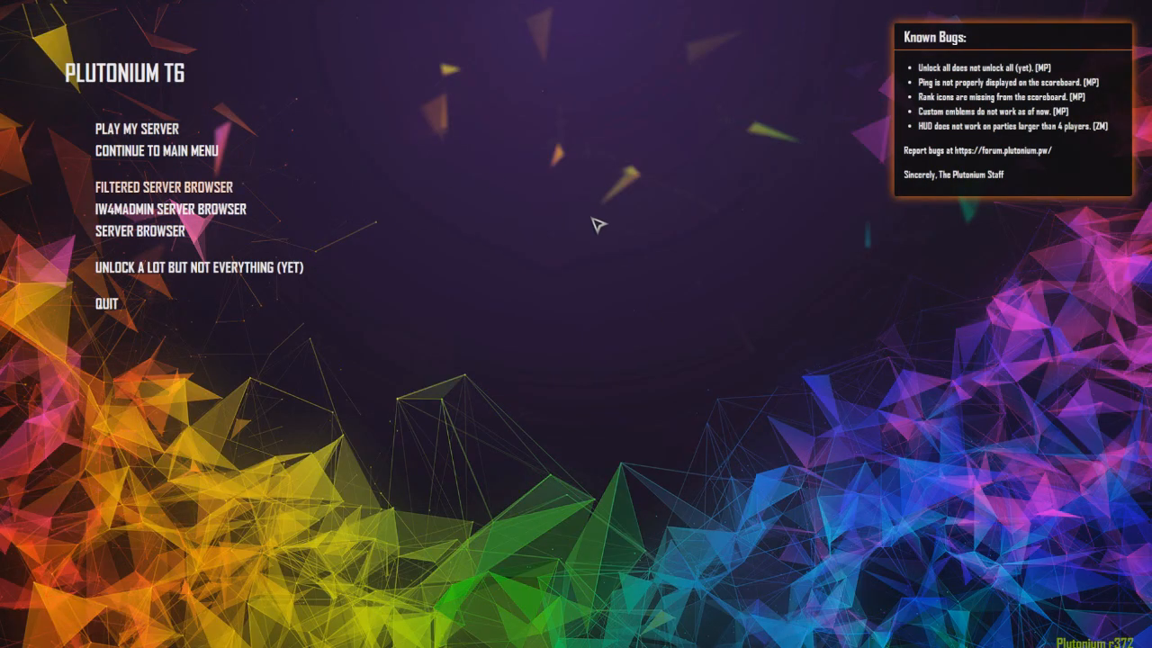
mouse_move(165, 151)
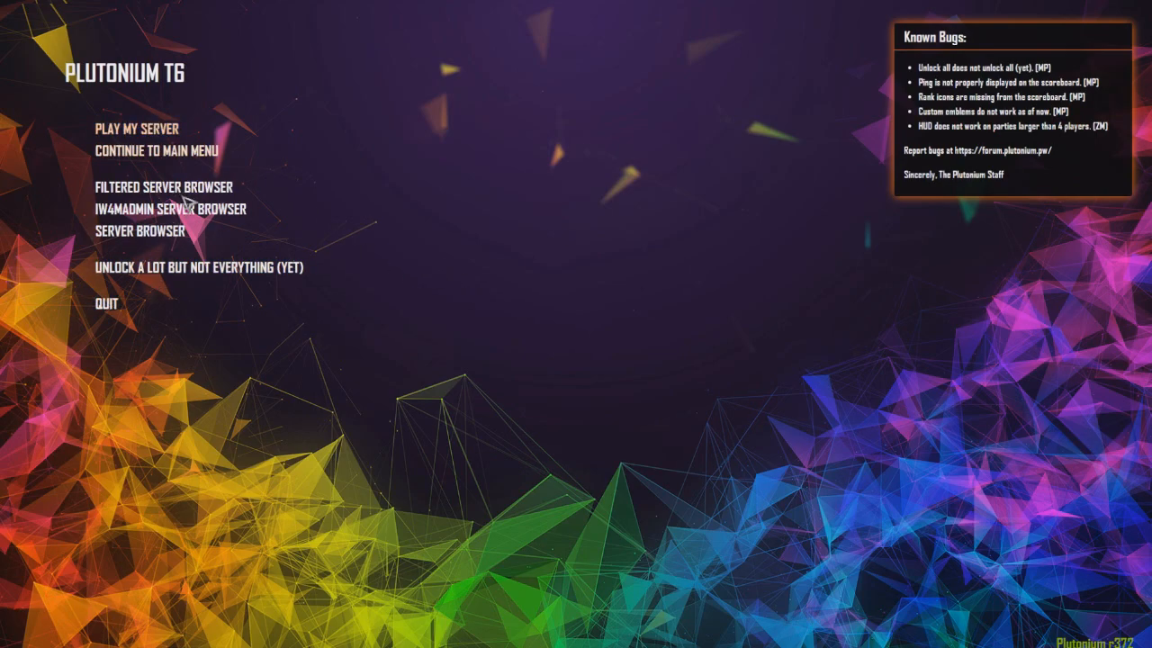
Join the personal server, check the Custom 2 class's Diamond camo DSR 50, and back out.
click(159, 149)
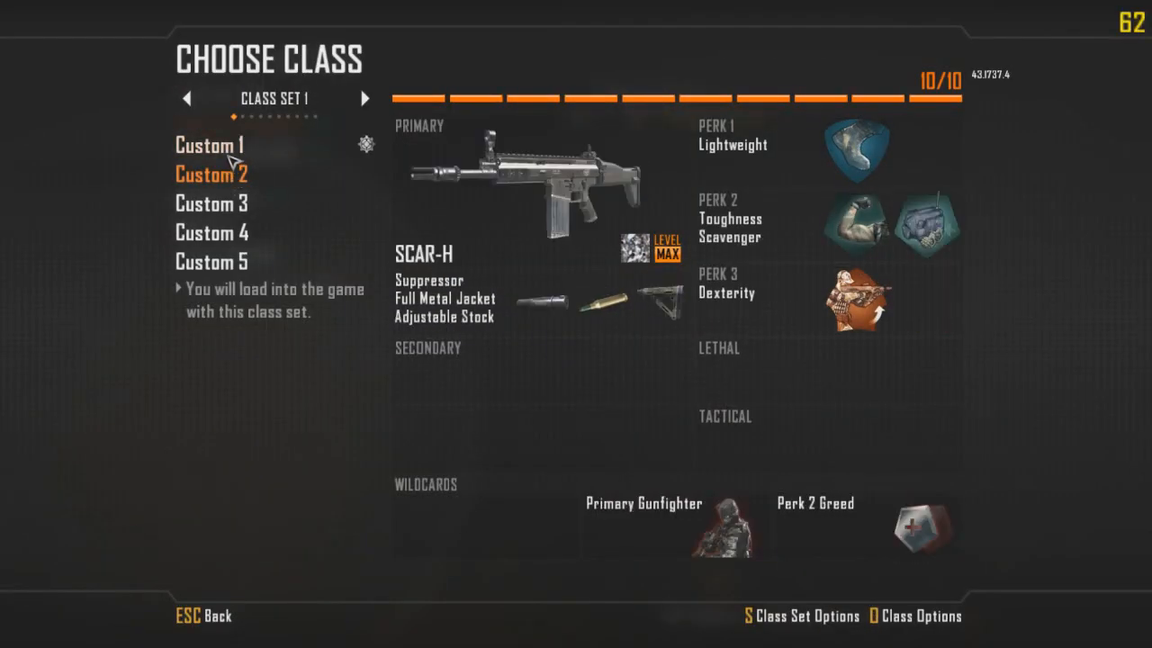
click(526, 189)
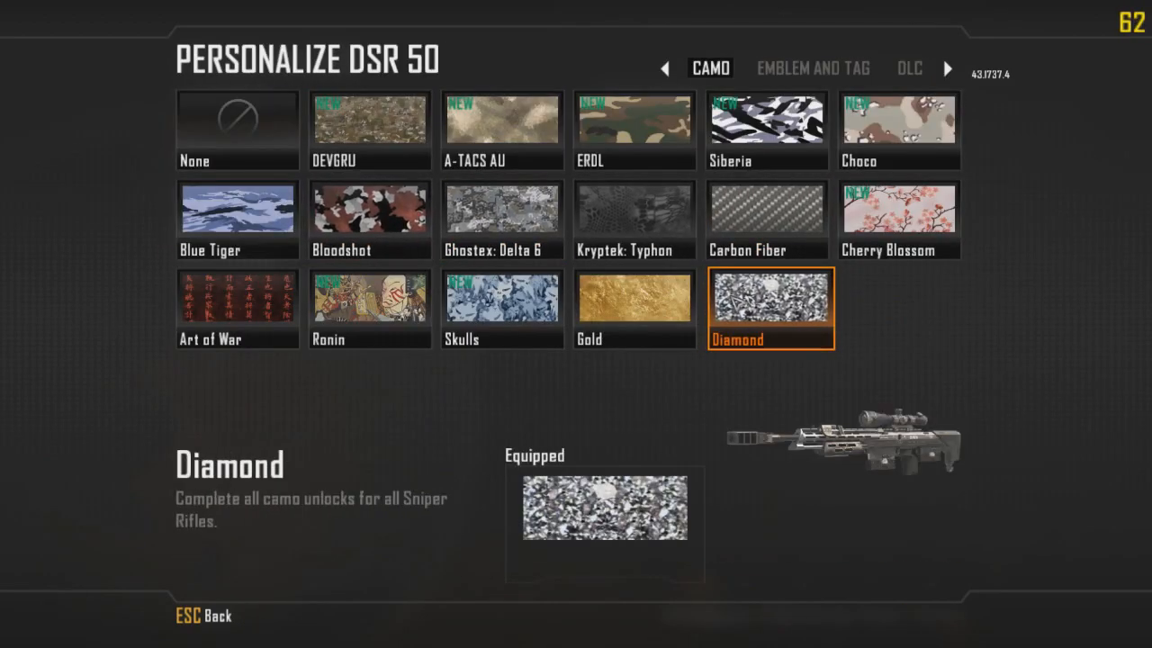
key(Escape)
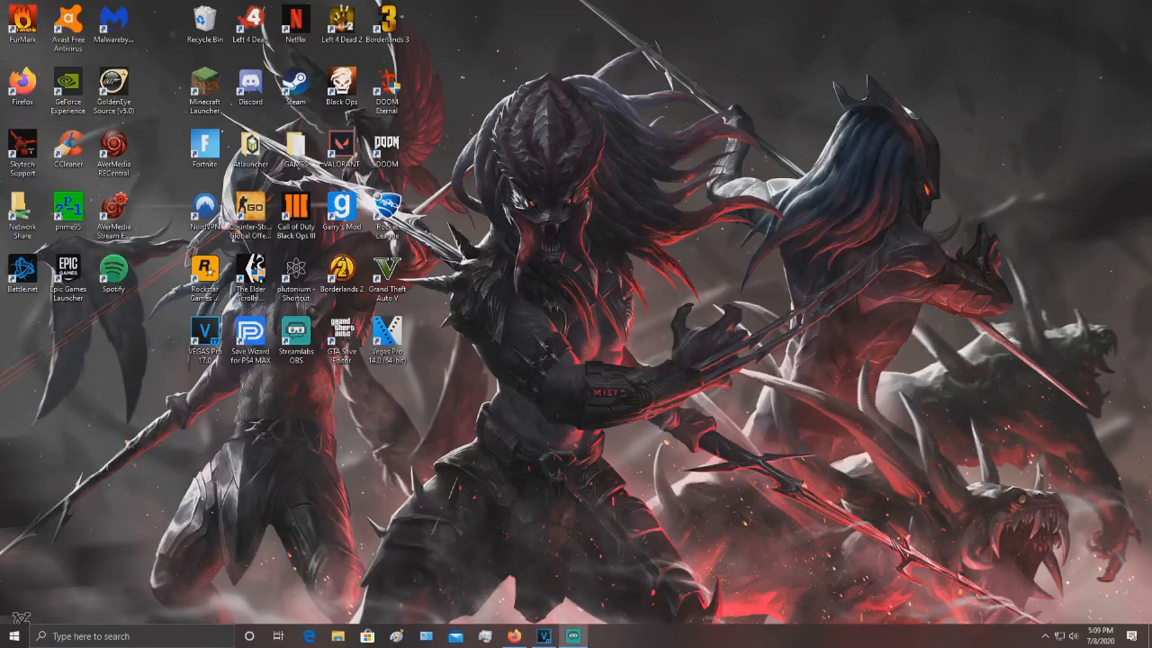
mouse_move(546, 580)
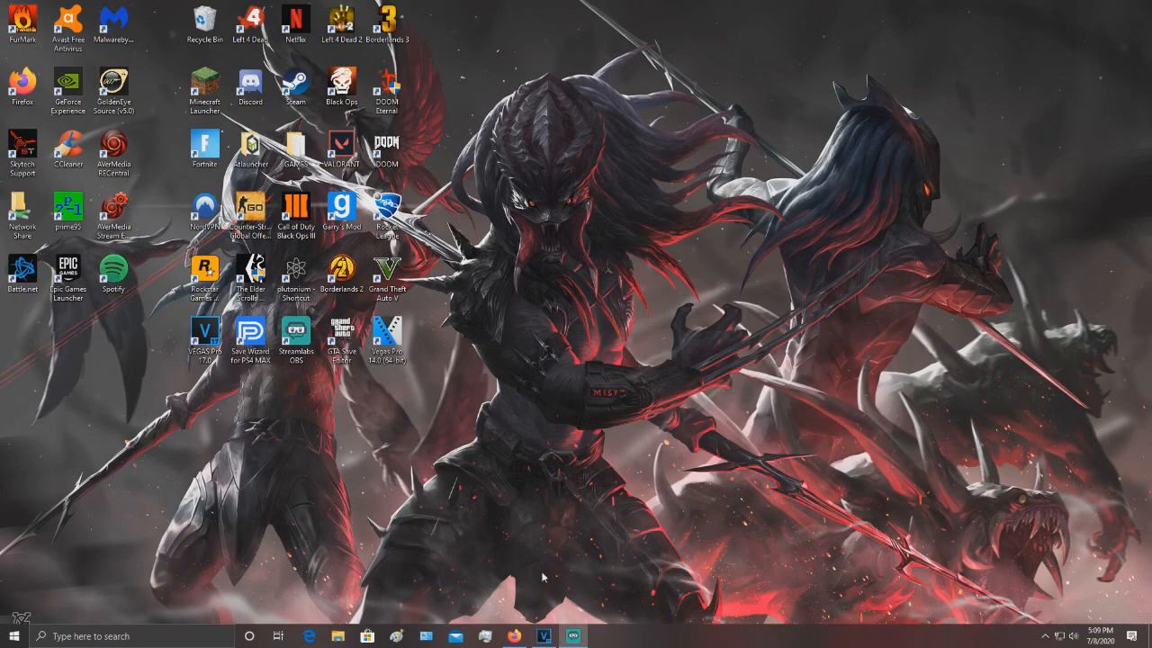
mouse_move(532, 636)
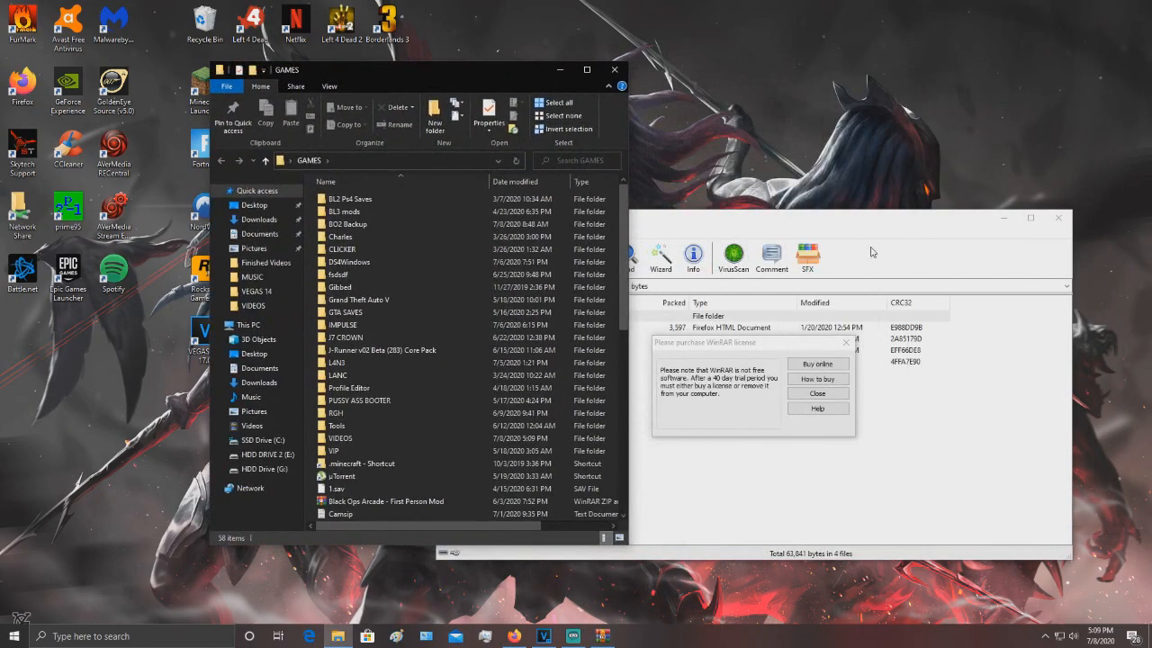
Open t6r\data in the Black Ops 2 folder and replace the views files with the archive's four.
click(818, 393)
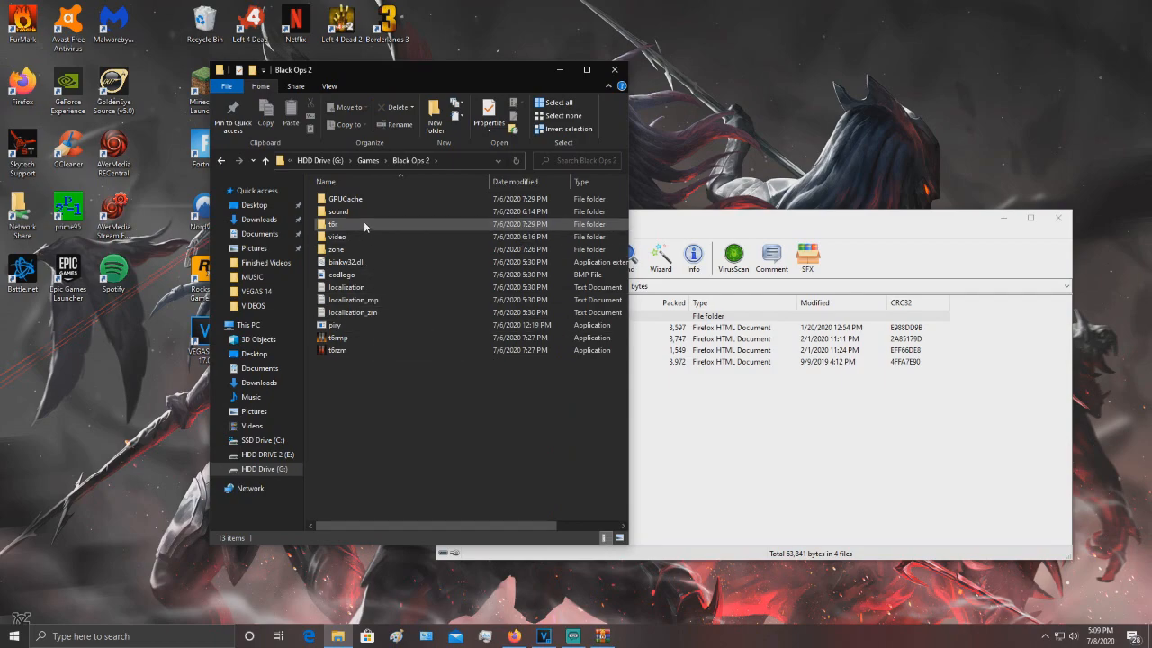
double_click(333, 224)
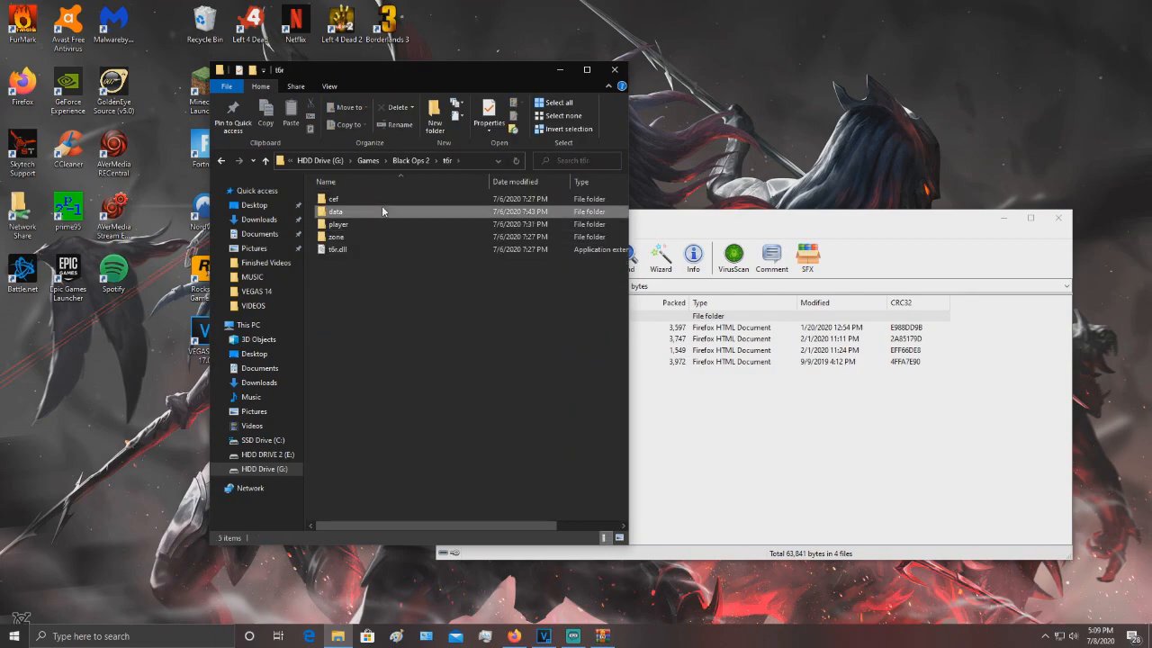
double_click(336, 212)
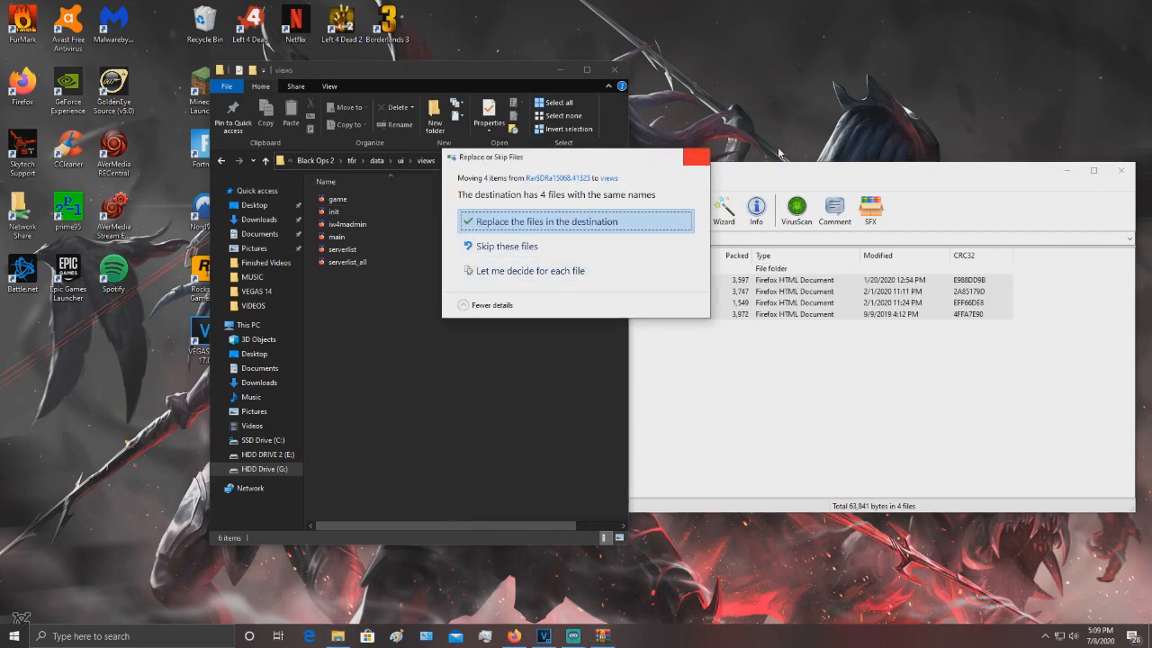
click(518, 222)
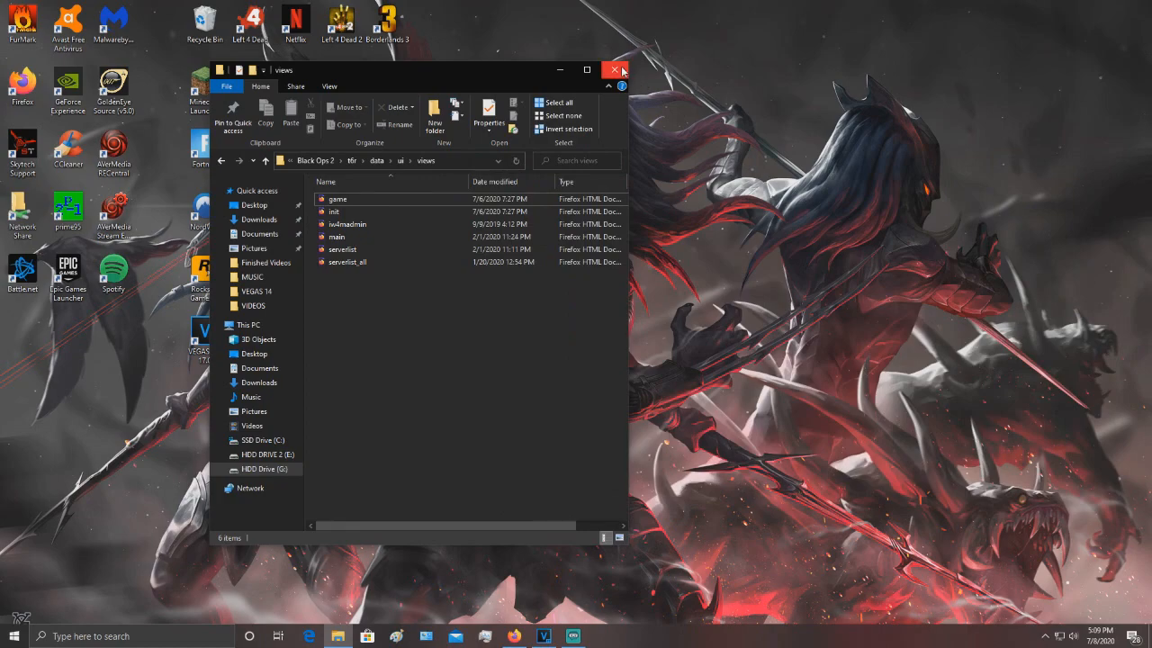
Close the views folder window to launch Plutonium T6 with the nebula menu.
click(617, 70)
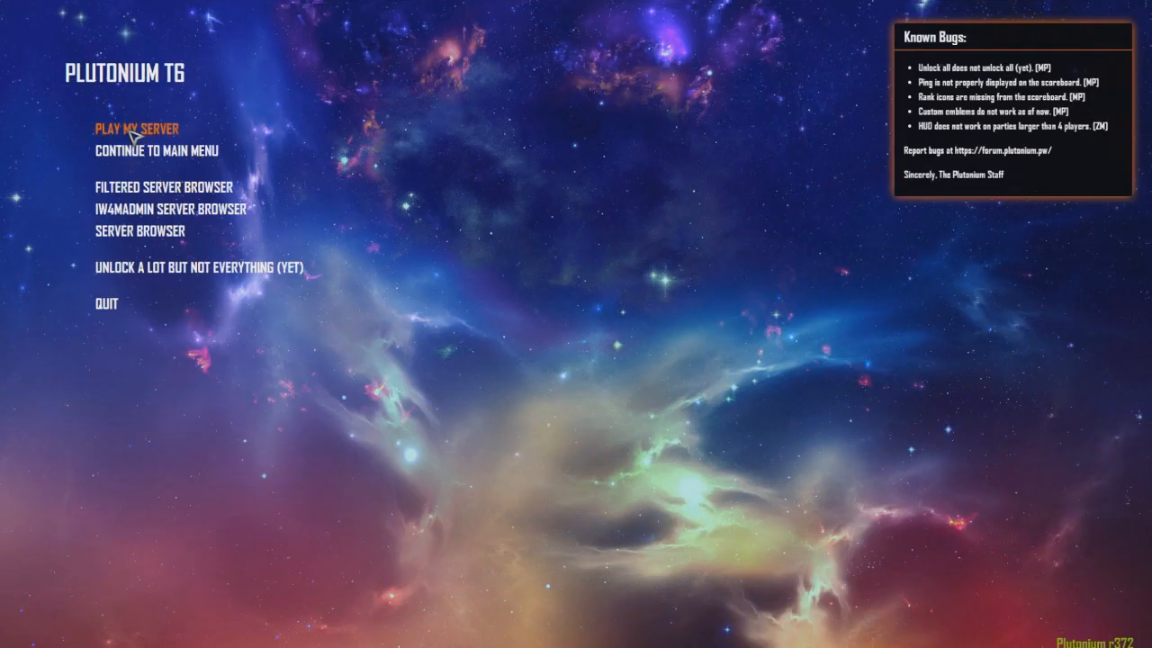
mouse_move(137, 144)
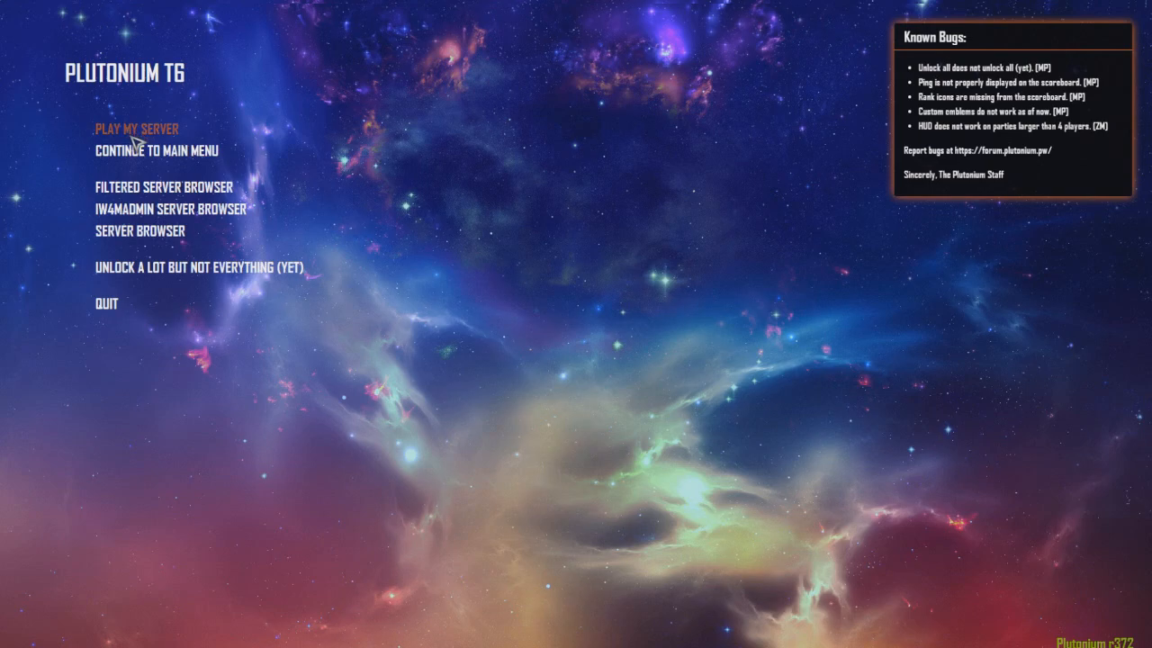
mouse_move(171, 196)
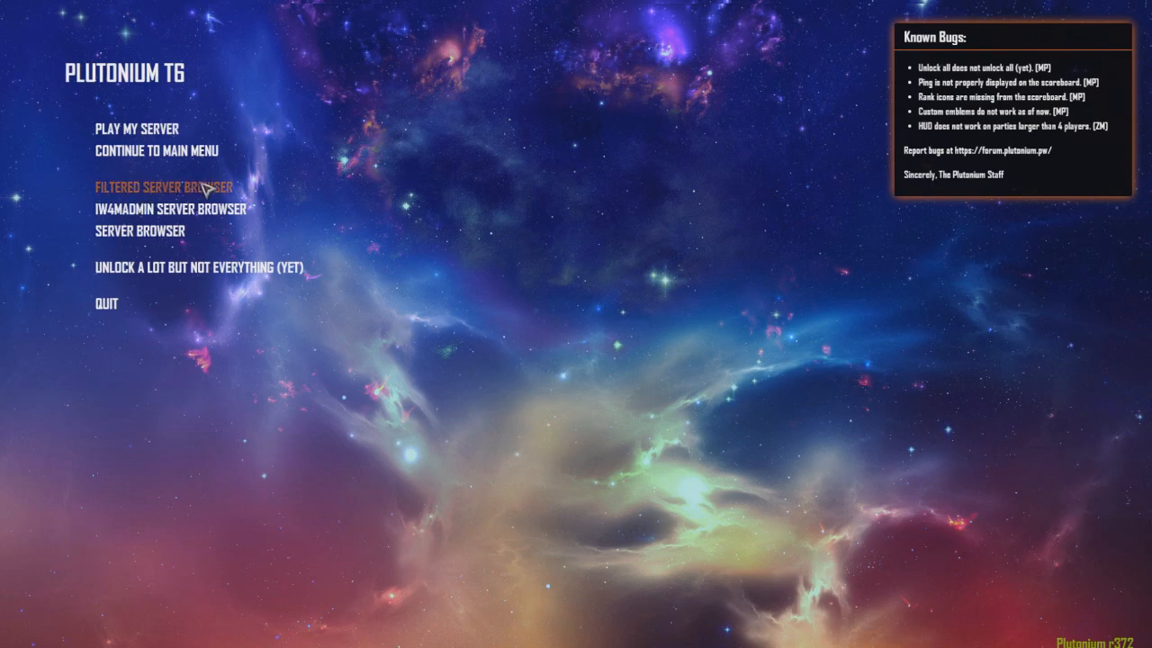
mouse_move(167, 196)
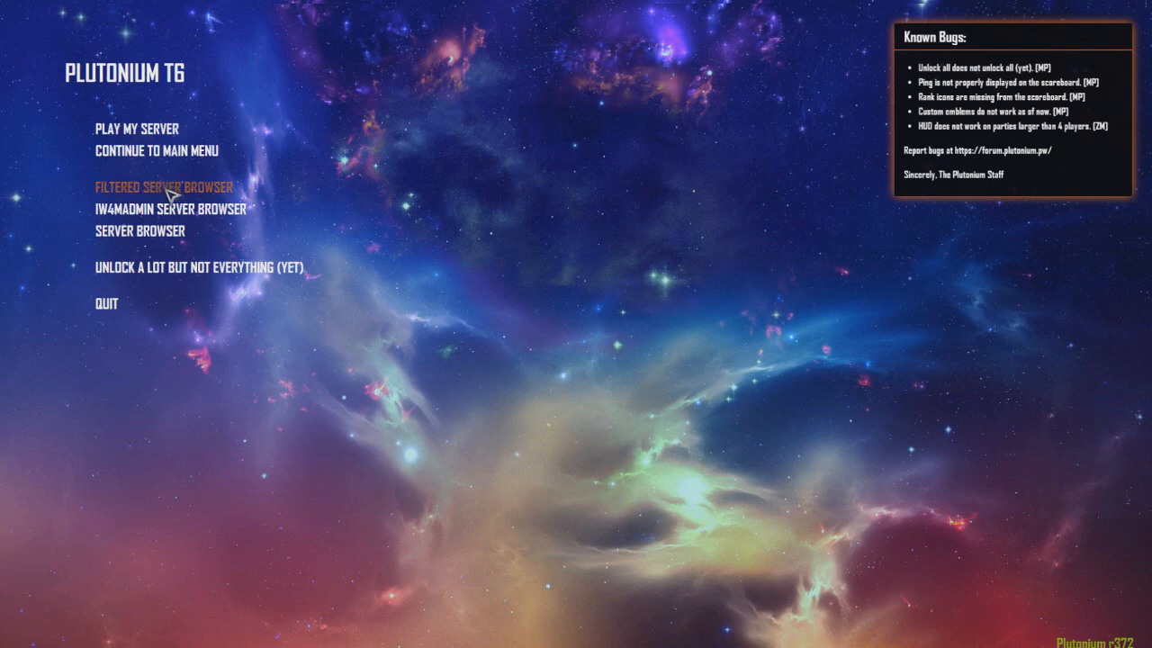
mouse_move(144, 218)
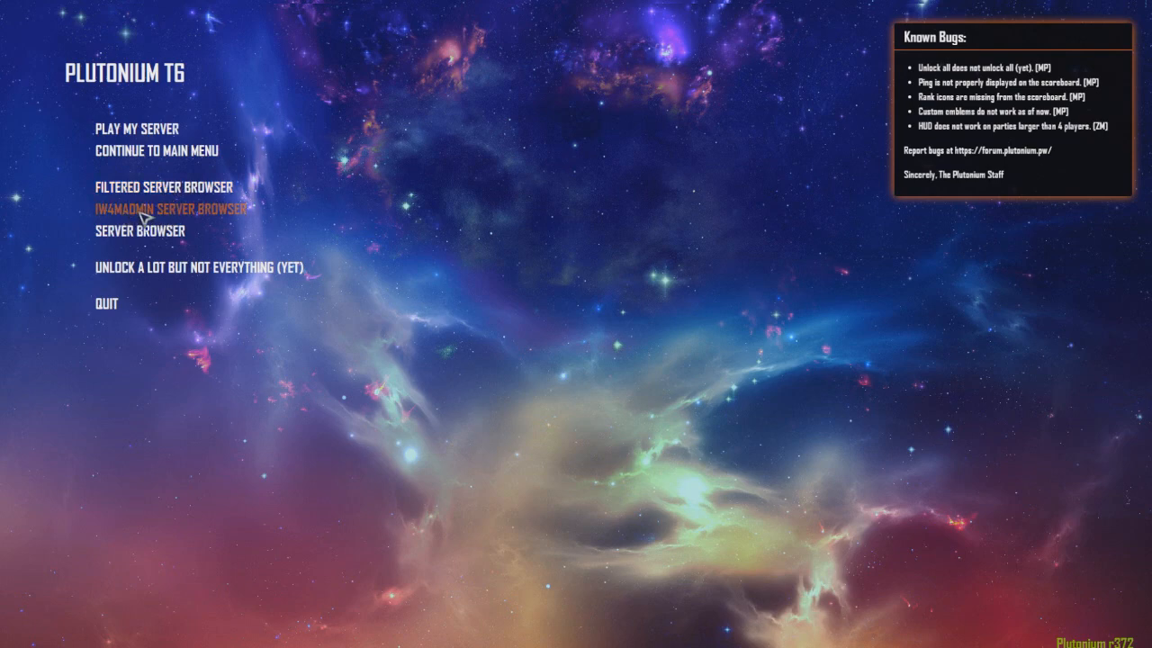
Open the IW4MADMIN server browser and scroll through its zombies server list.
click(166, 210)
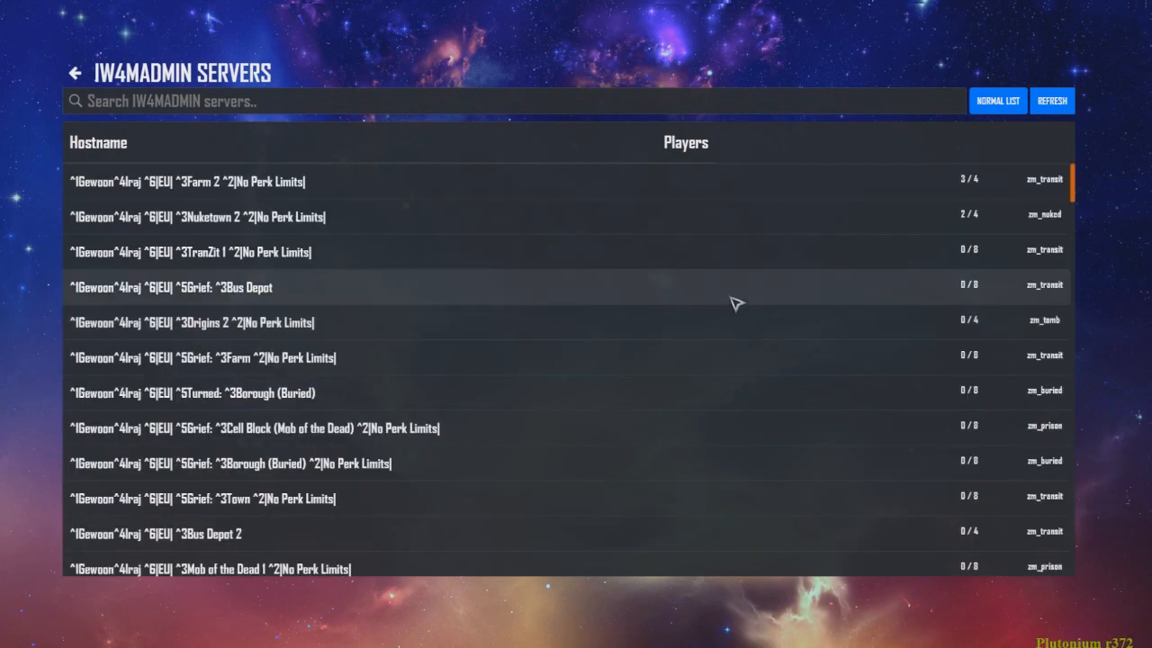
scroll(down, 3)
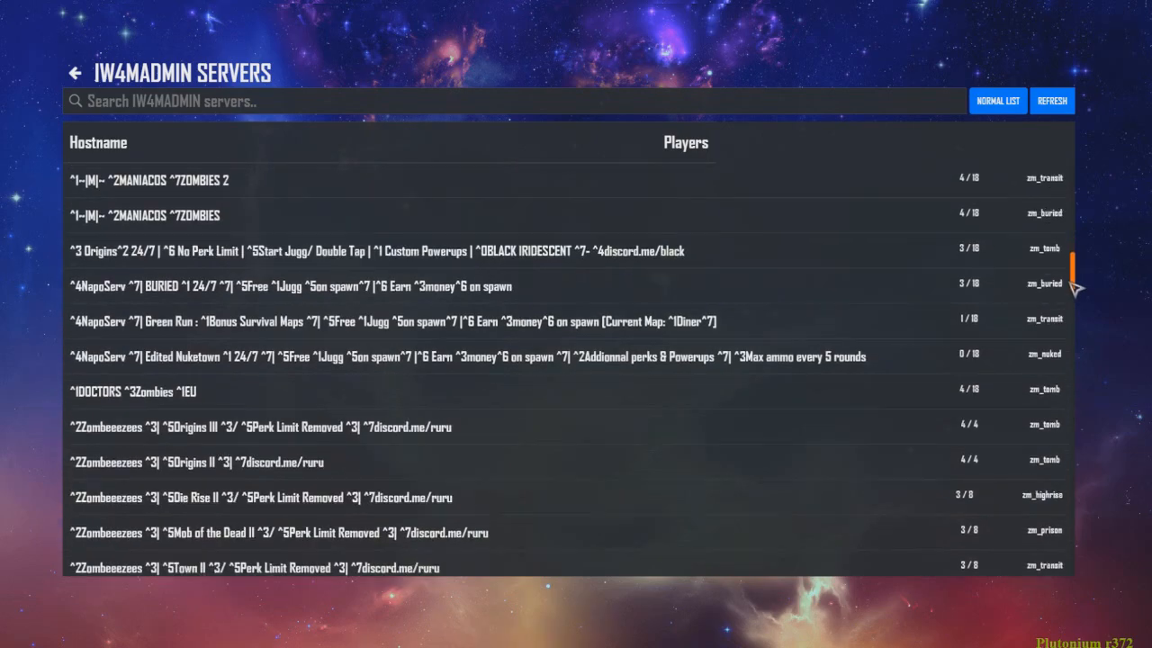
scroll(down, 3)
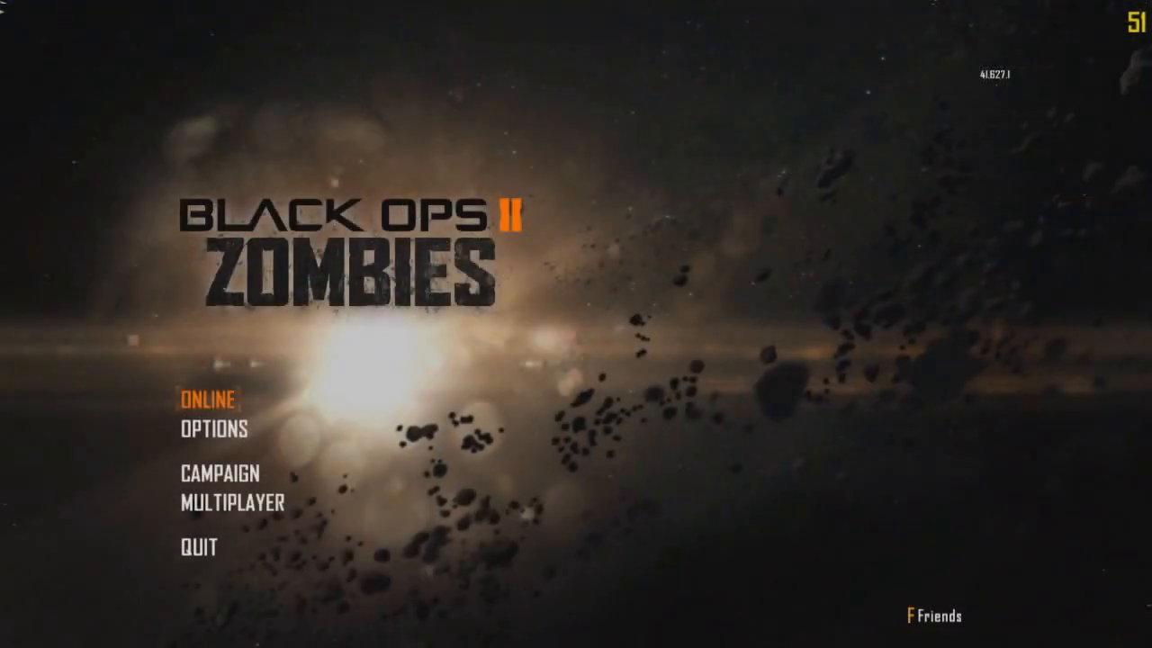
Visit the Zombies ONLINE menu, then escape back to the custom launch menu.
click(205, 401)
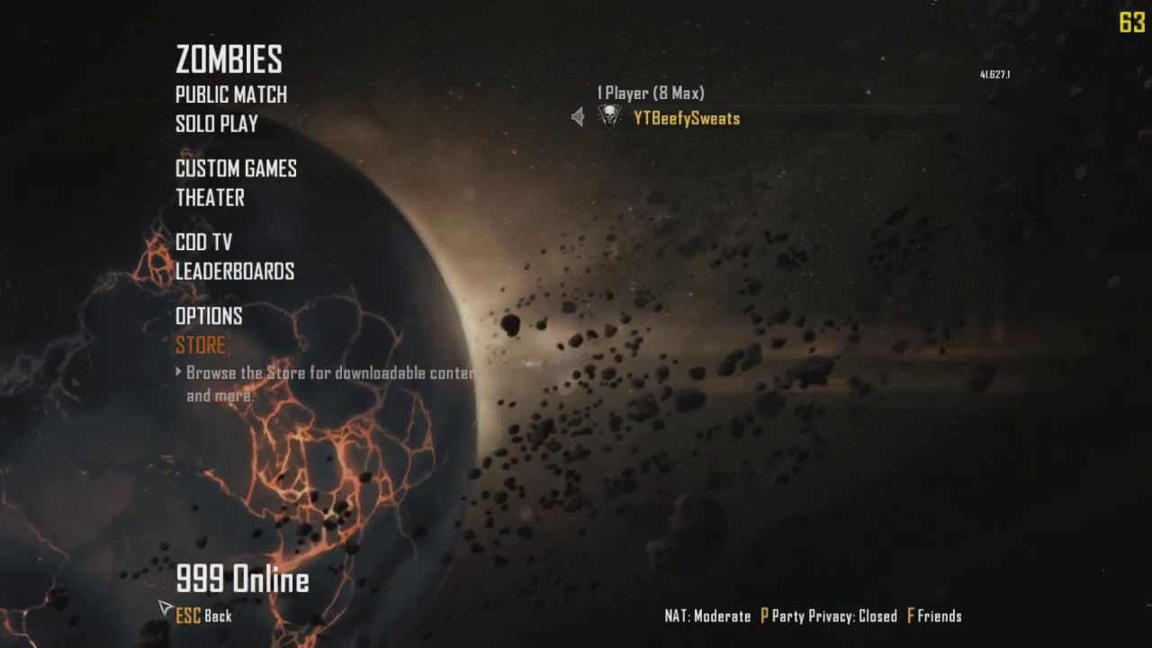
key(Escape)
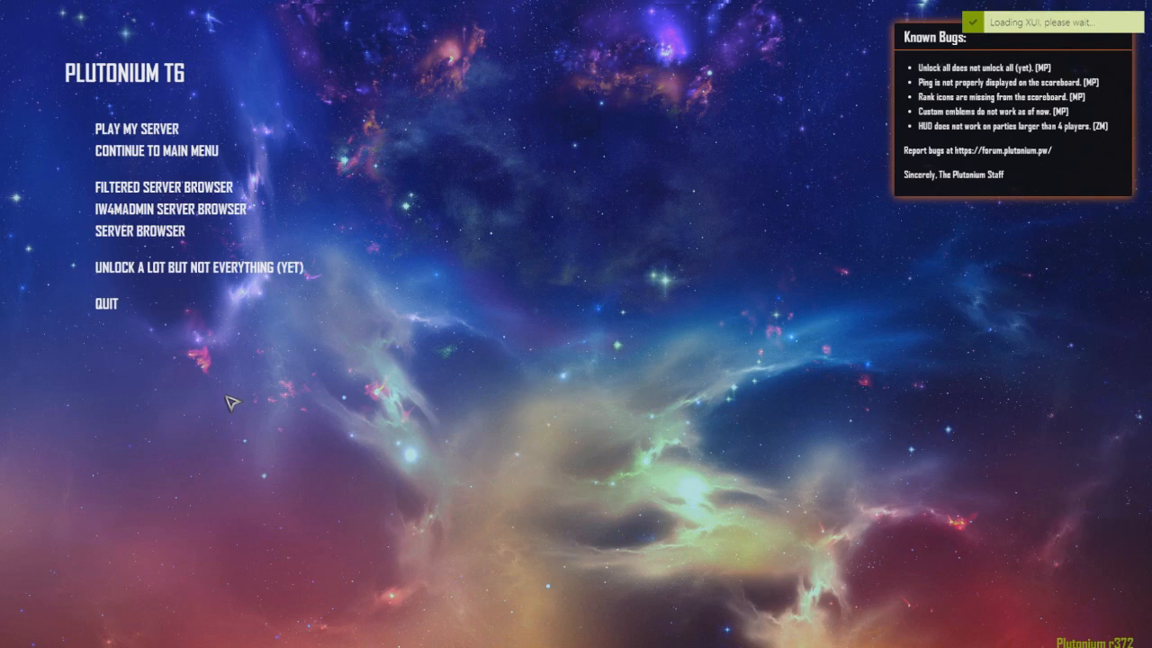
click(135, 150)
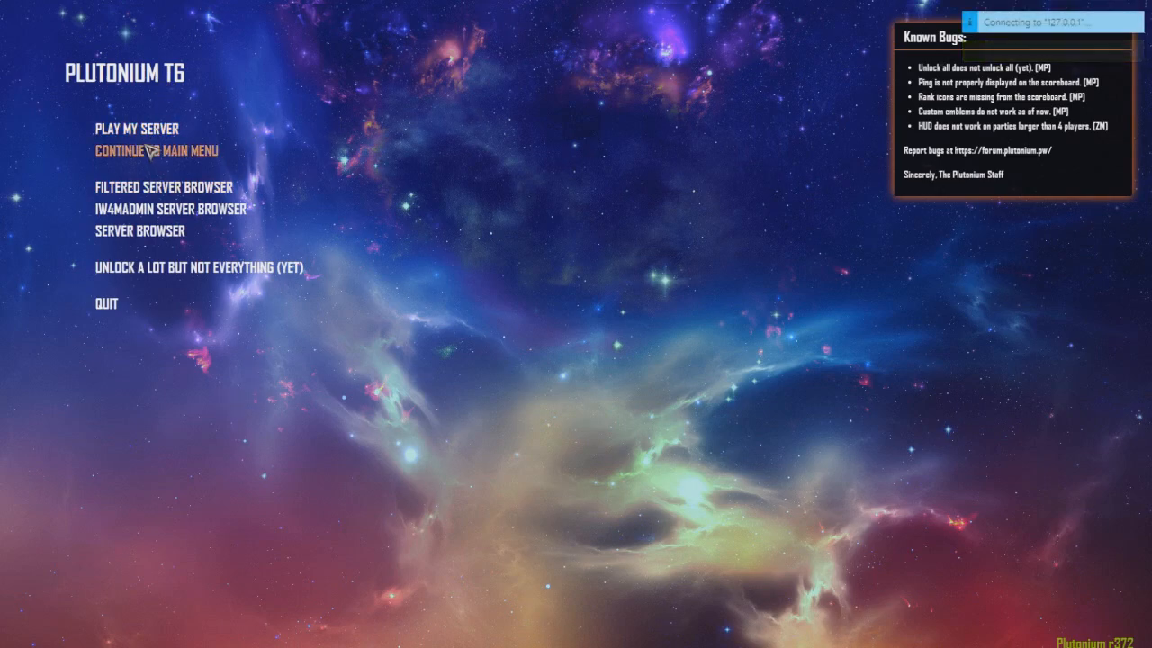
click(106, 300)
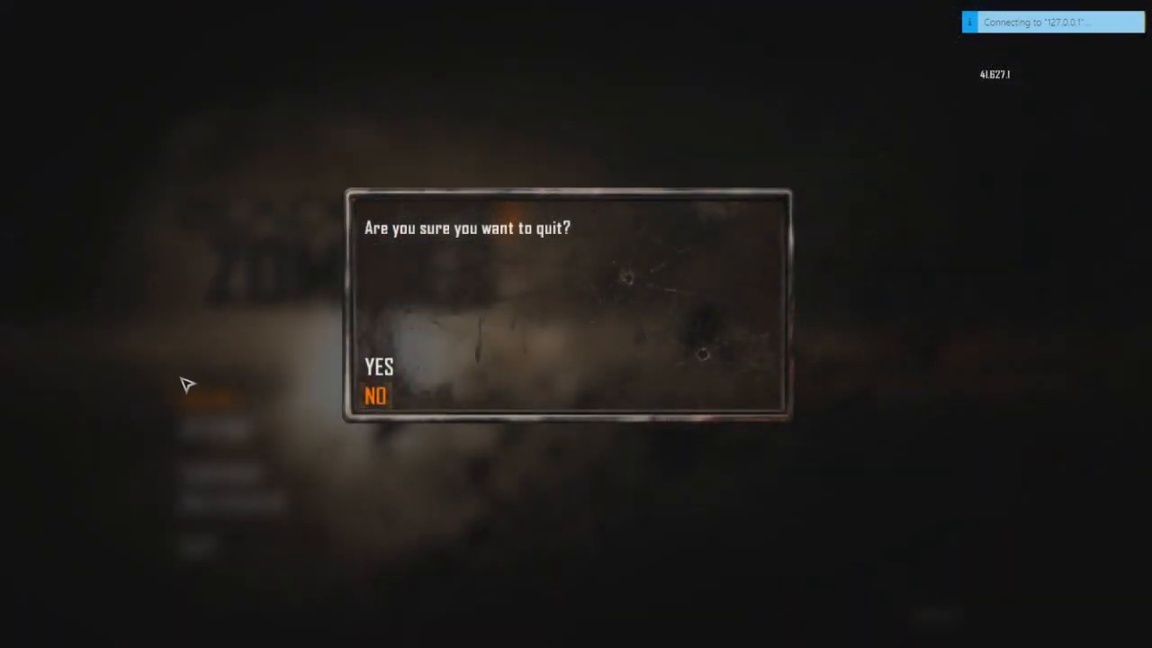
click(379, 396)
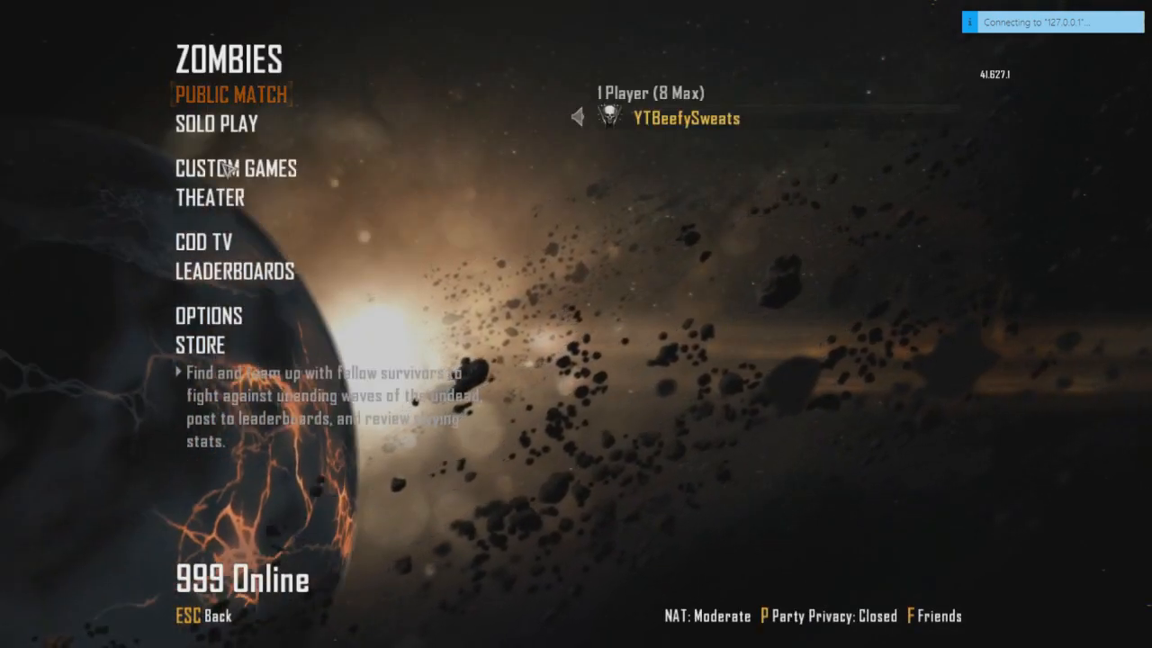
click(232, 95)
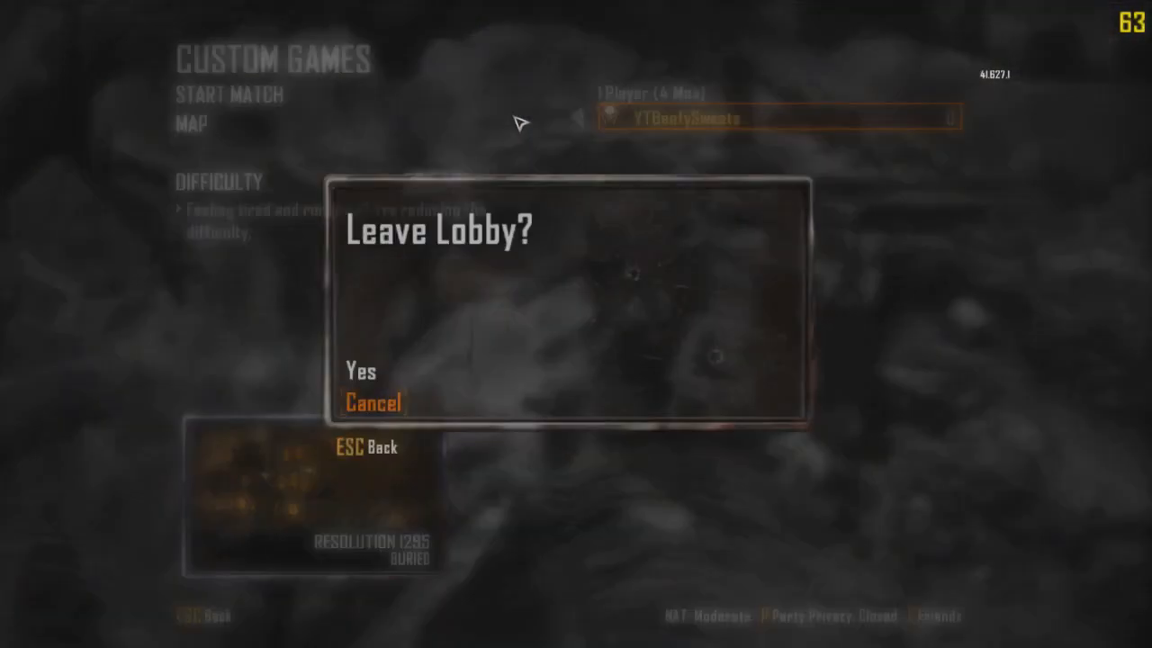
click(360, 372)
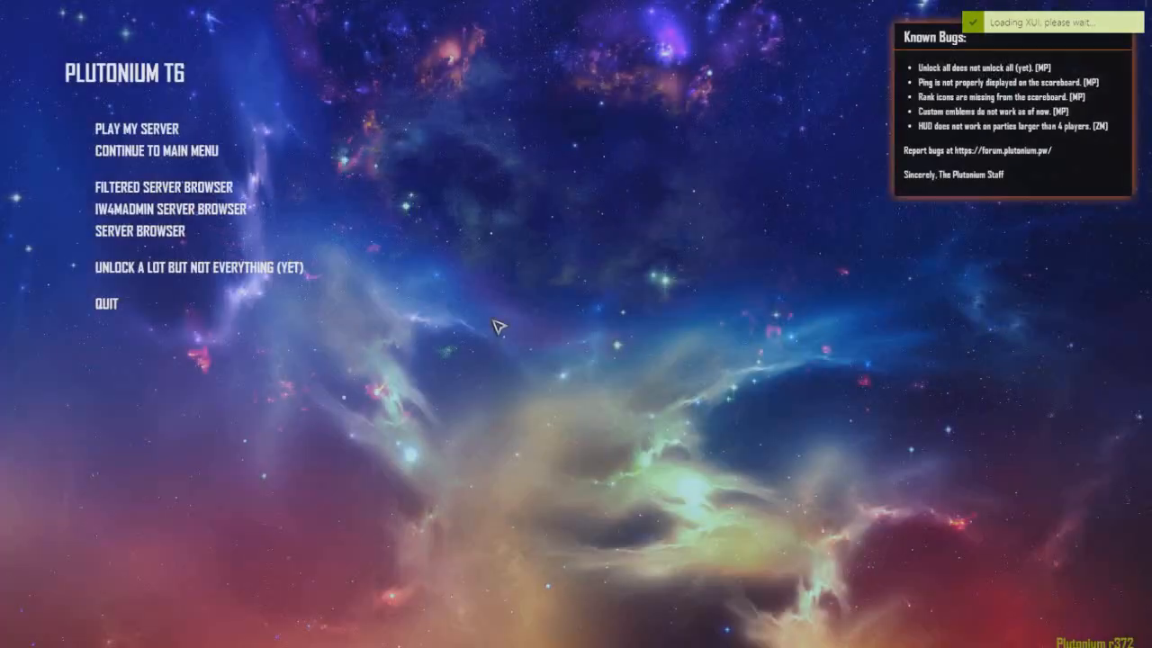